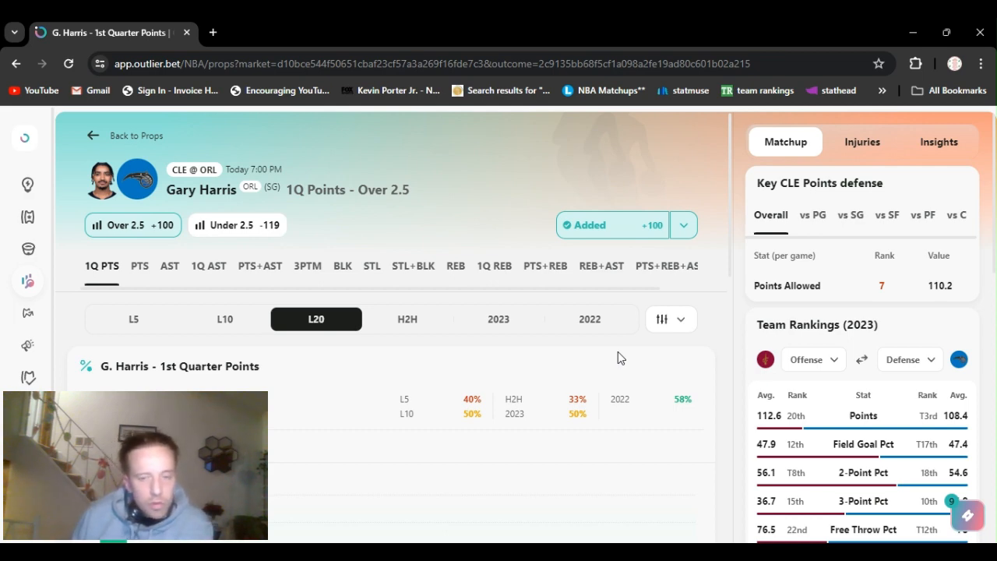
{"action": "mouse_move", "coordinate": [703, 187]}
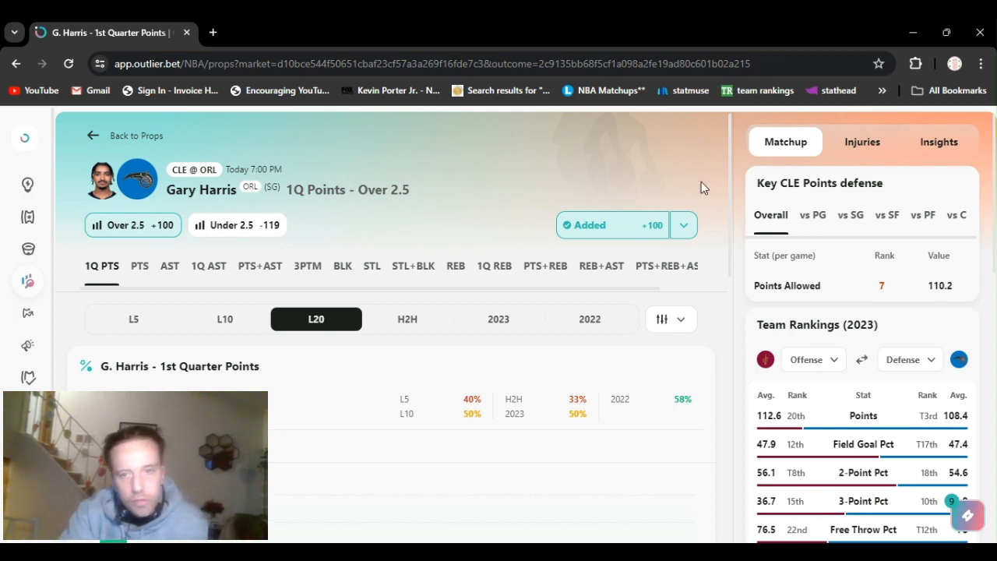
Step: Review Max Strus's REB+AST Over 8.5 prop, scrolling down to the Supporting Stats minutes chart
{"action": "left_click", "coordinate": [683, 225]}
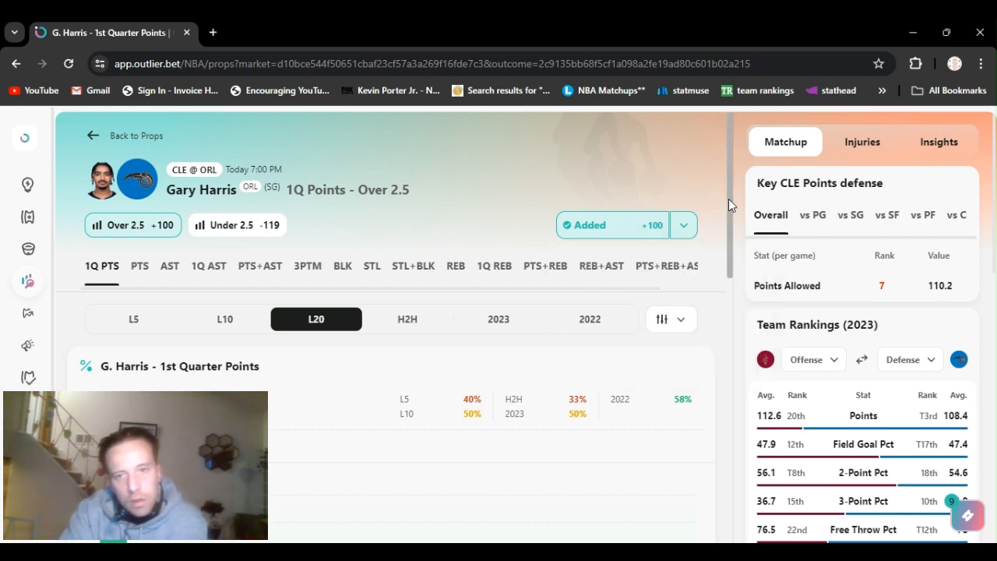
{"action": "scroll", "scroll_direction": "down", "scroll_amount": 3}
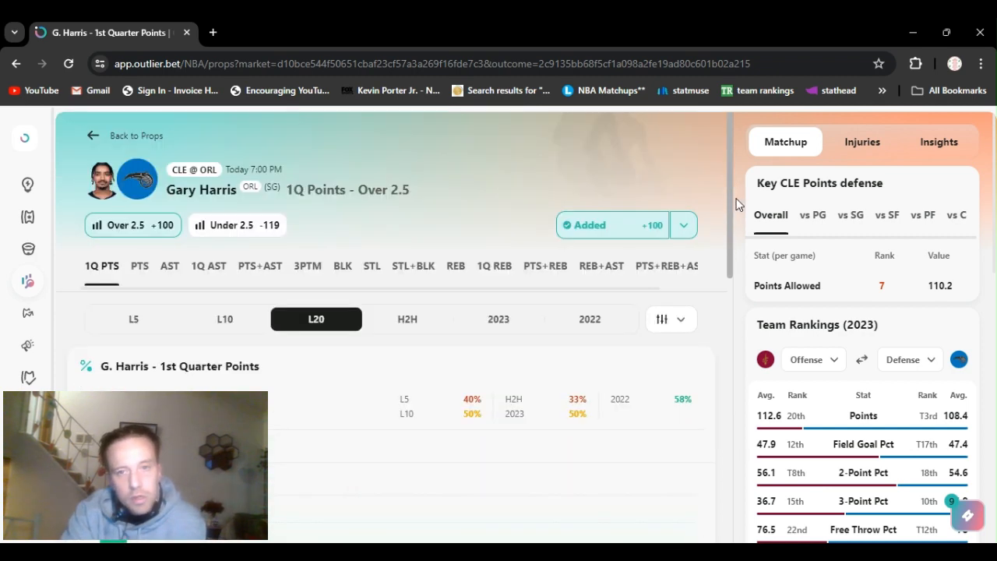
{"action": "scroll", "scroll_direction": "down", "scroll_amount": 3}
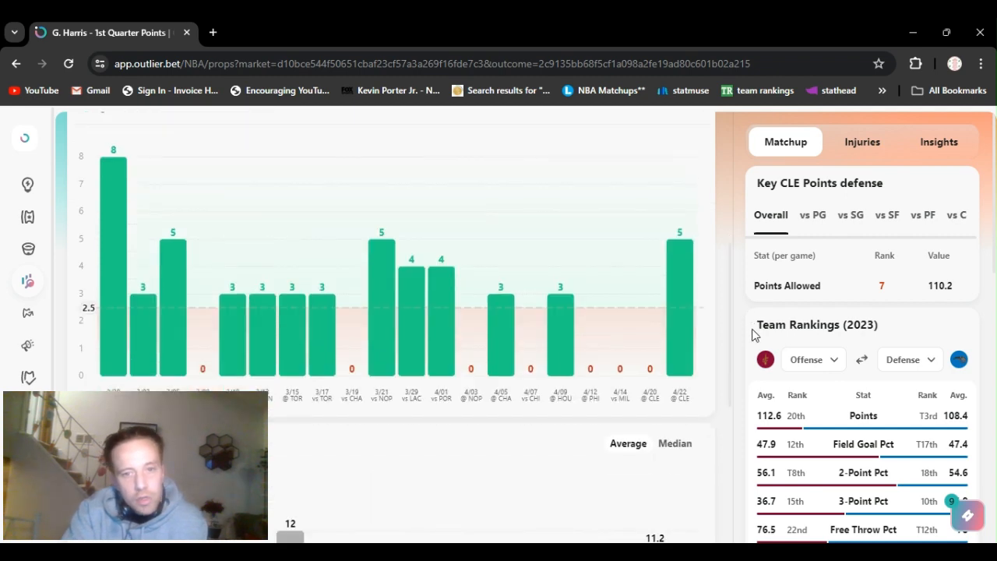
{"action": "mouse_move", "coordinate": [481, 448]}
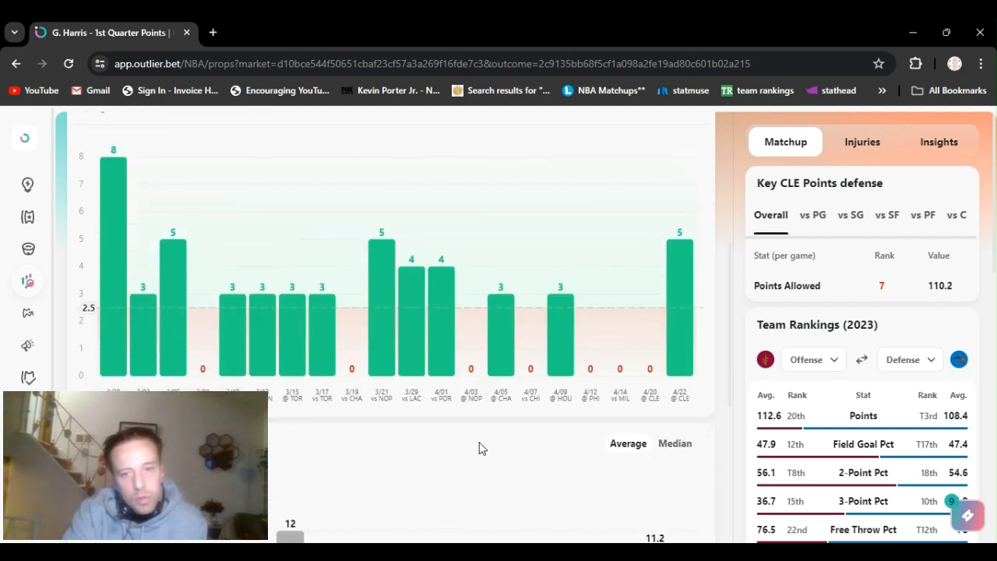
{"action": "mouse_move", "coordinate": [588, 444]}
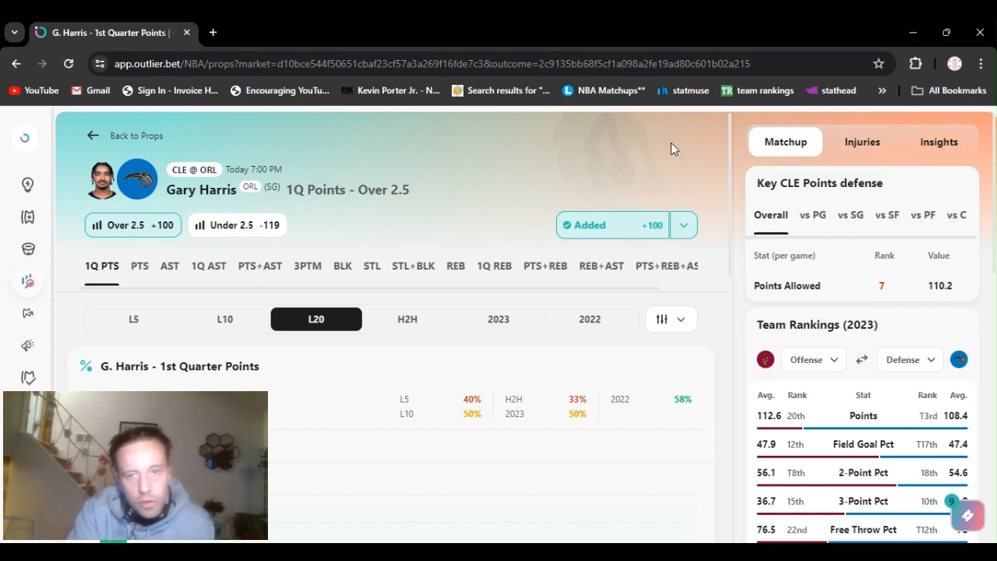
{"action": "mouse_move", "coordinate": [597, 188]}
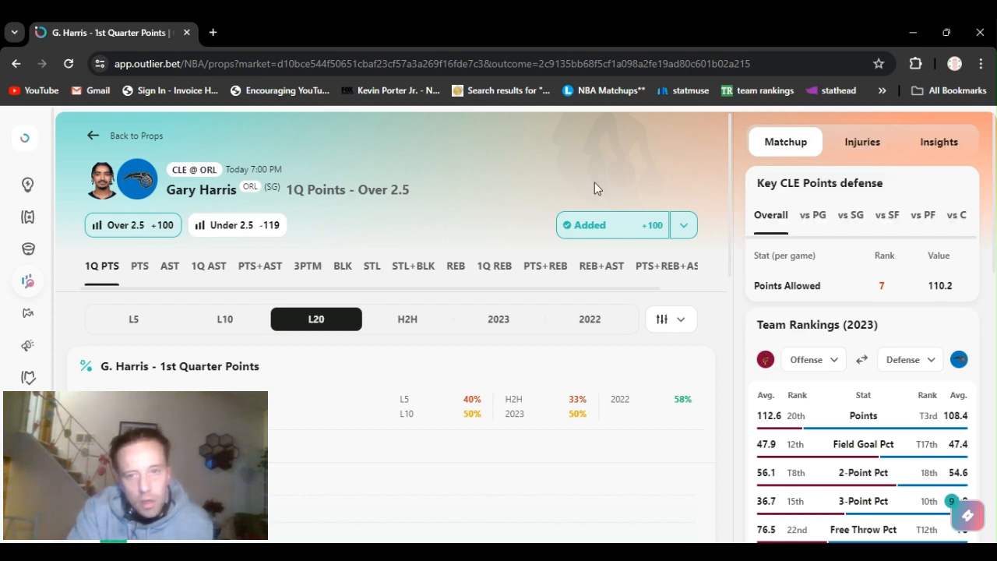
{"action": "mouse_move", "coordinate": [534, 152]}
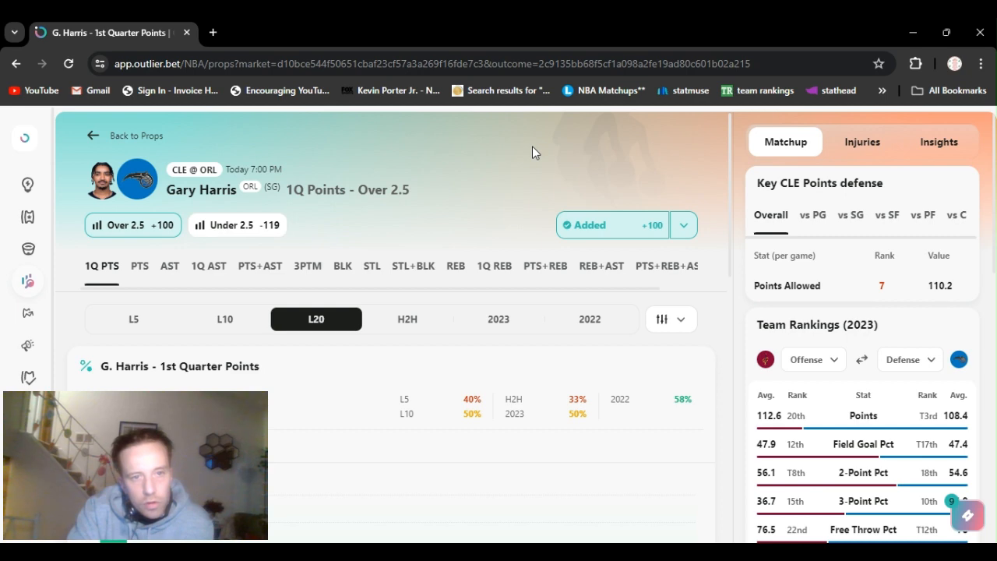
{"action": "mouse_move", "coordinate": [759, 175]}
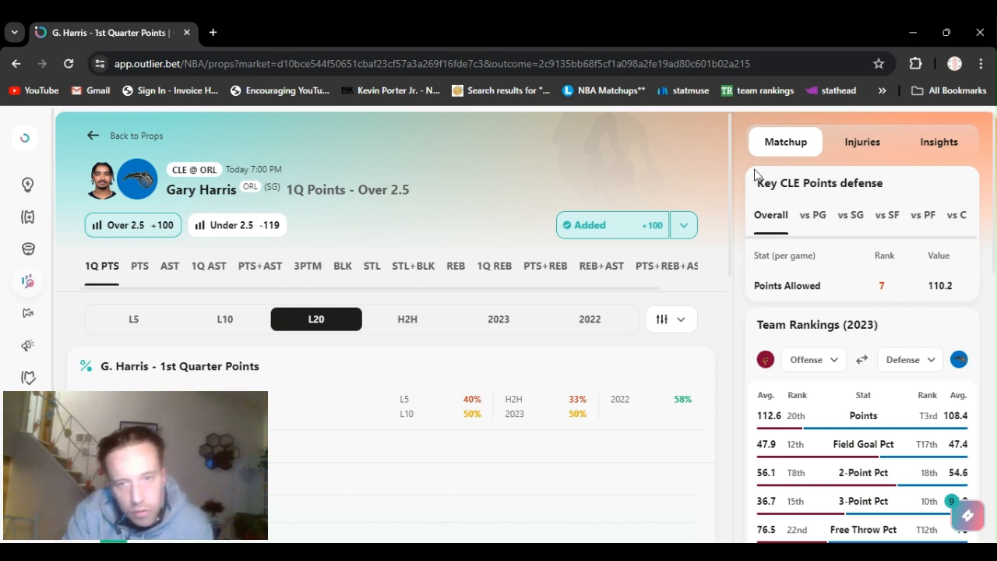
{"action": "mouse_move", "coordinate": [574, 512]}
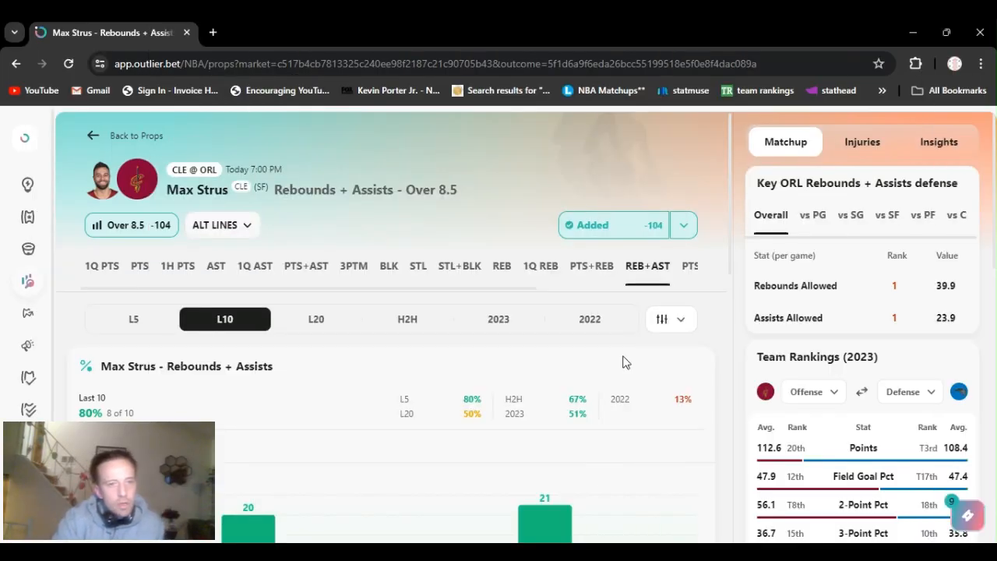
{"action": "mouse_move", "coordinate": [622, 265]}
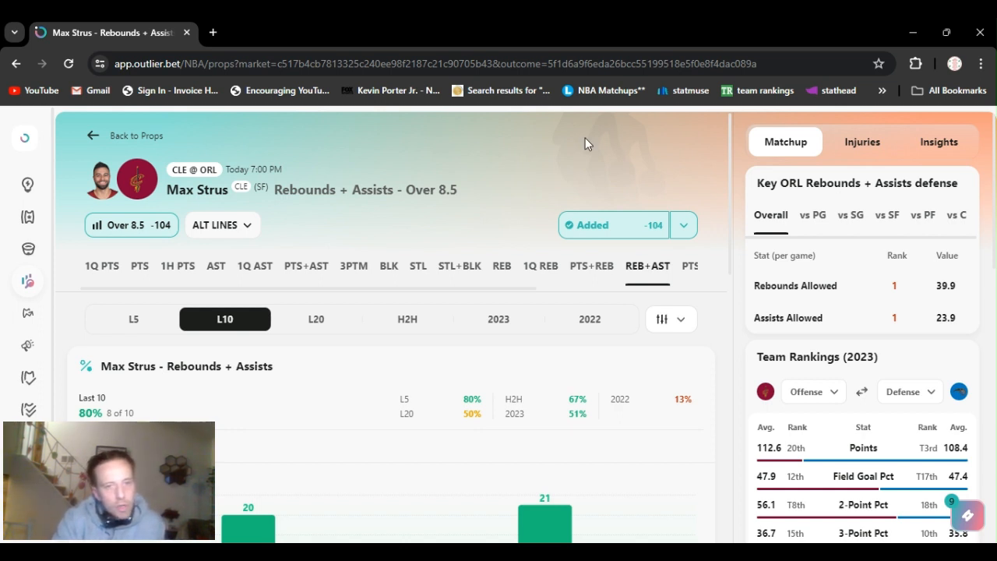
{"action": "mouse_move", "coordinate": [754, 185]}
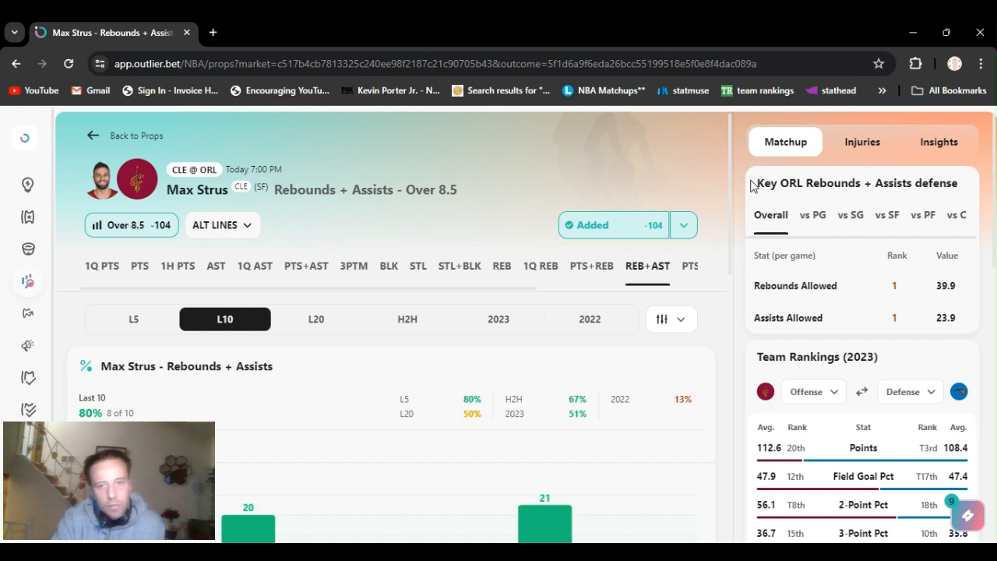
{"action": "left_click", "coordinate": [683, 225]}
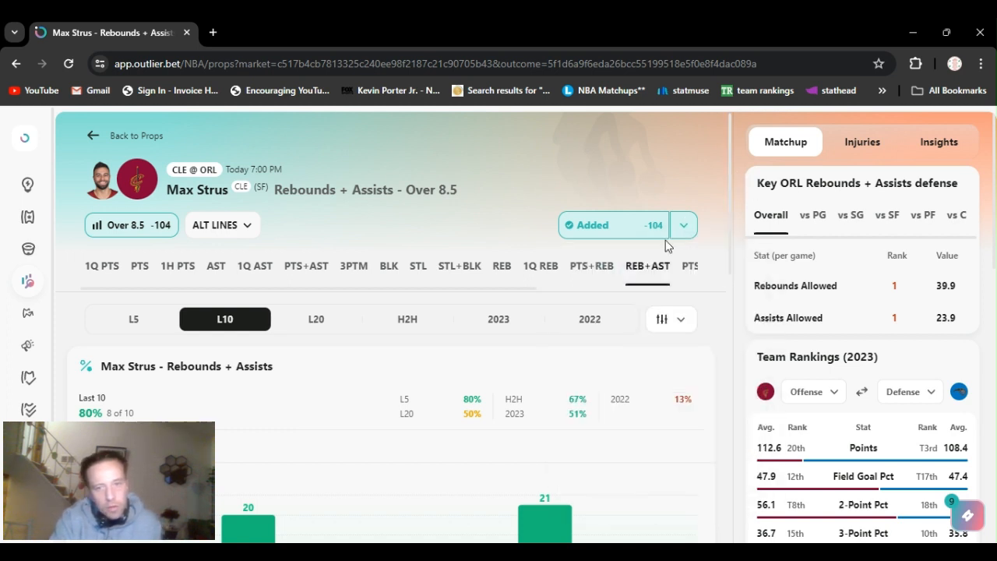
{"action": "mouse_move", "coordinate": [672, 246]}
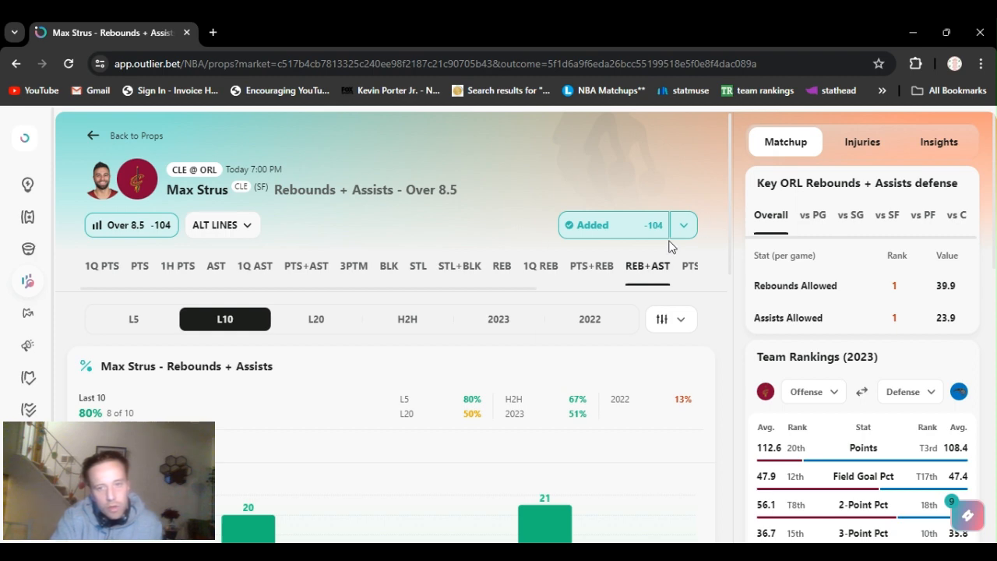
{"action": "mouse_move", "coordinate": [731, 181]}
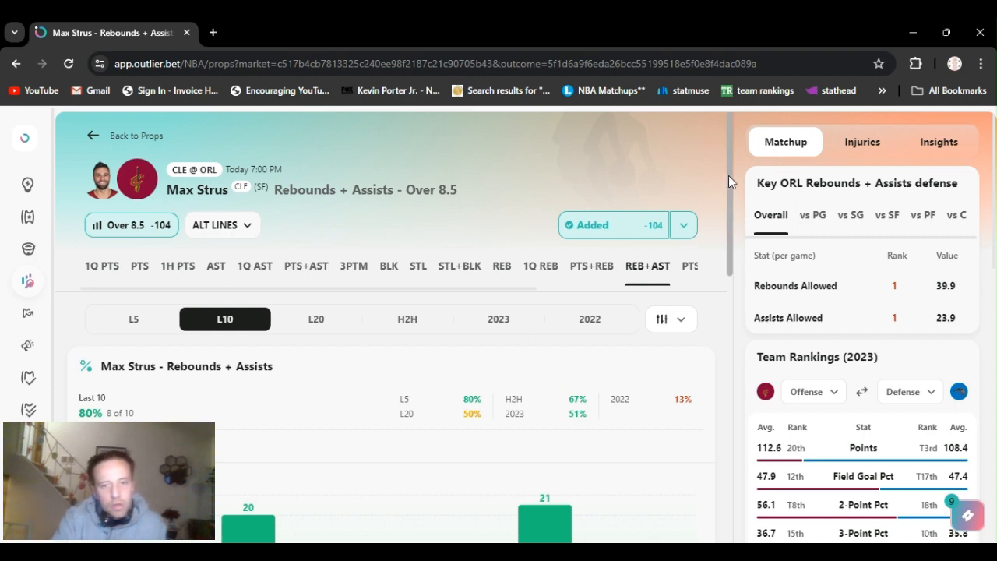
{"action": "scroll", "scroll_direction": "down", "scroll_amount": 3}
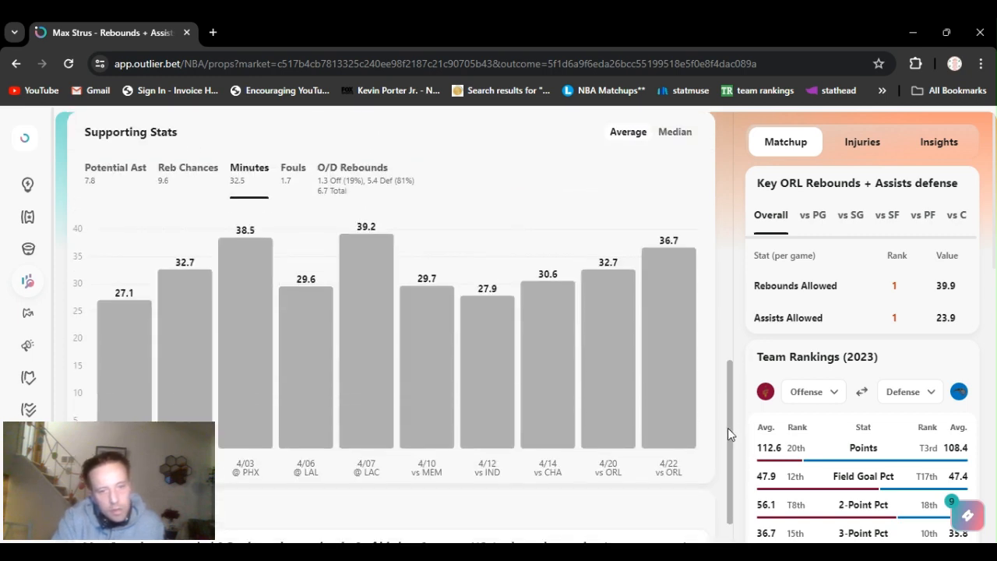
{"action": "scroll", "scroll_direction": "down", "scroll_amount": 3}
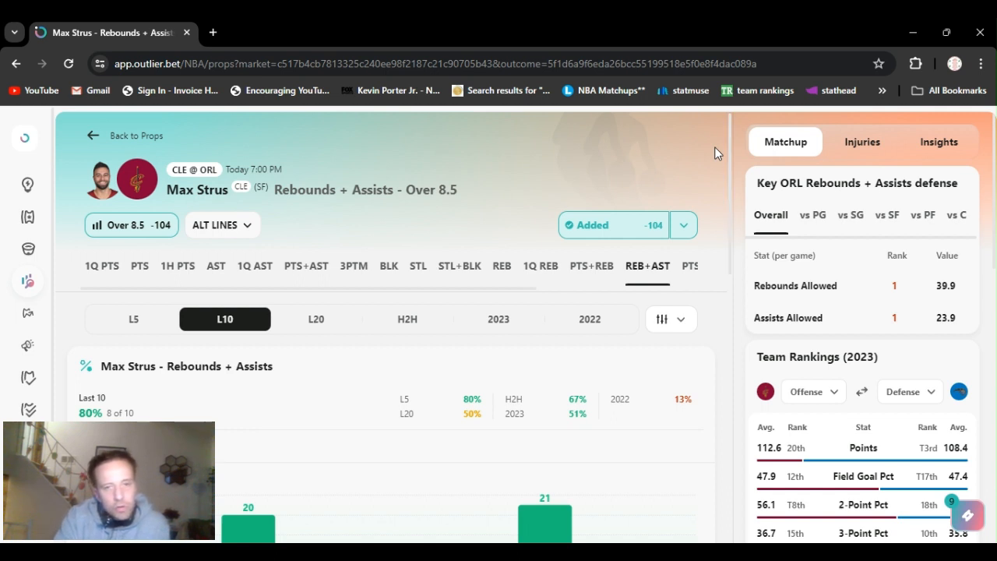
{"action": "mouse_move", "coordinate": [729, 358]}
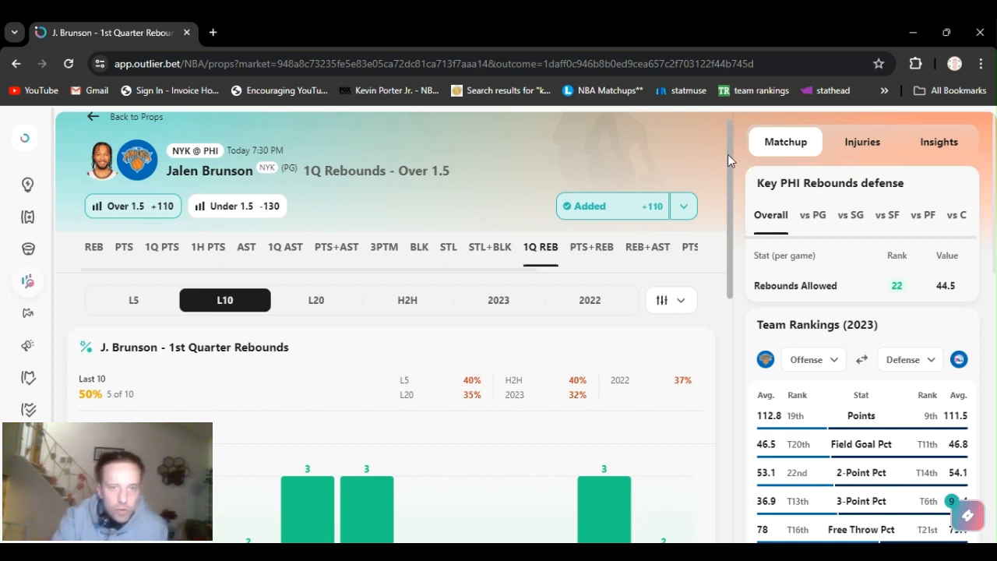
Step: Scroll through Jalen Brunson's 1Q Rebounds Over 1.5 L10 bar chart and PHI rebounds defense
{"action": "scroll", "scroll_direction": "down", "scroll_amount": 3}
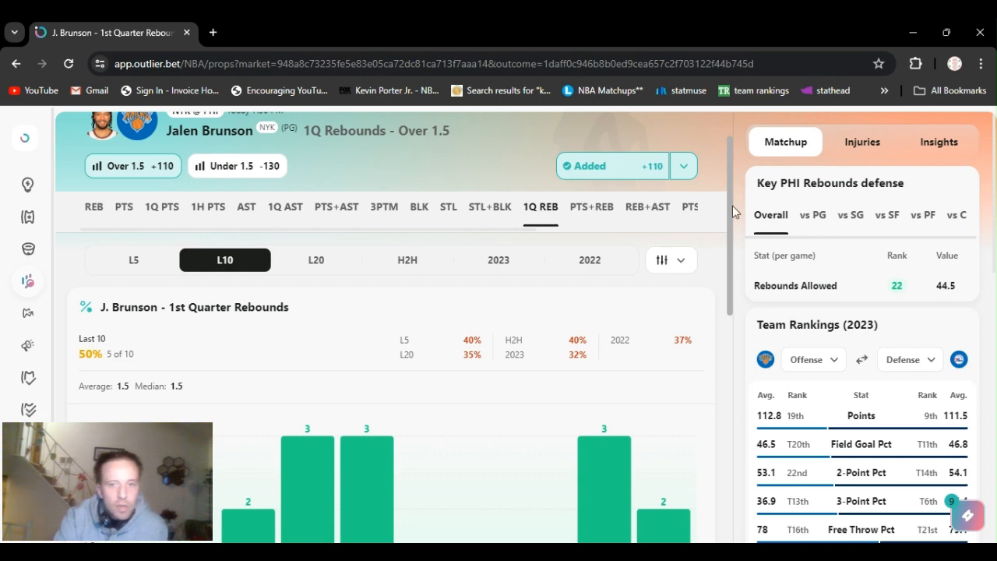
{"action": "scroll", "scroll_direction": "down", "scroll_amount": 3}
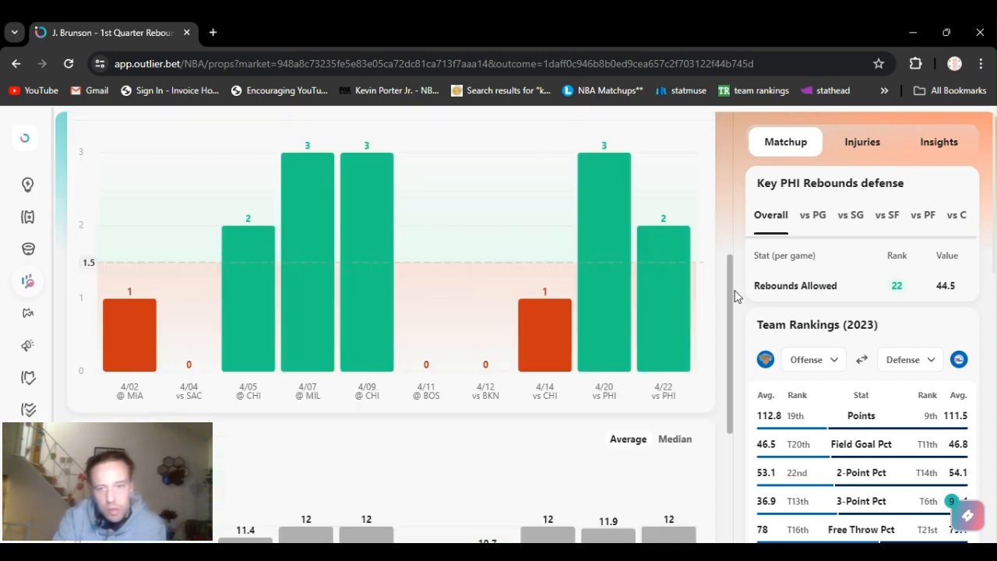
{"action": "scroll", "scroll_direction": "down", "scroll_amount": 3}
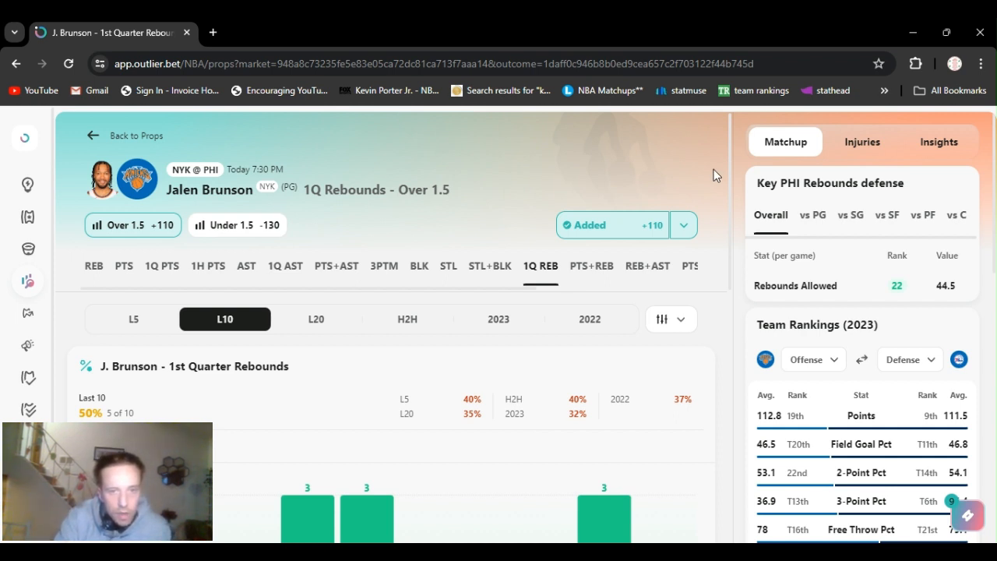
{"action": "mouse_move", "coordinate": [711, 173]}
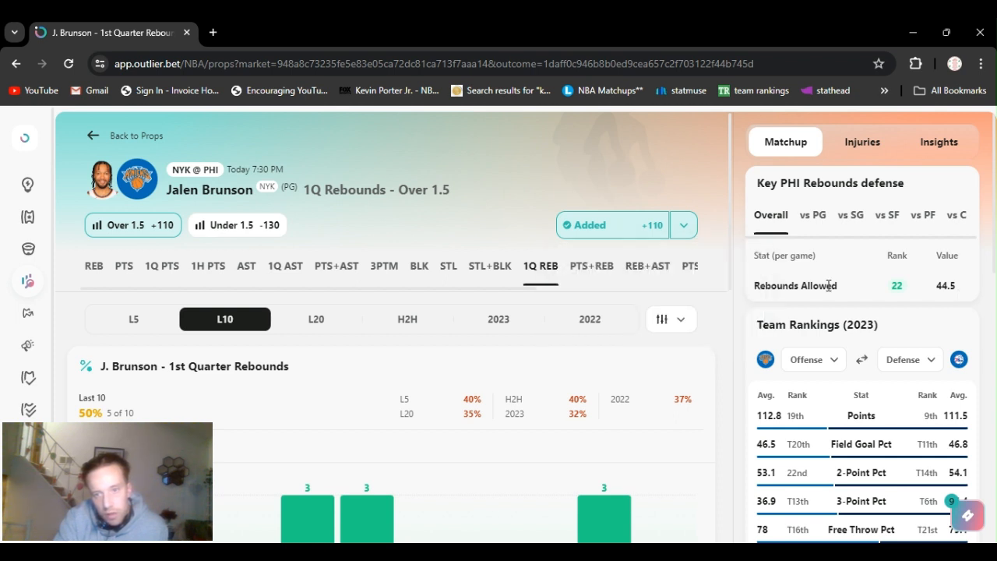
{"action": "mouse_move", "coordinate": [695, 174]}
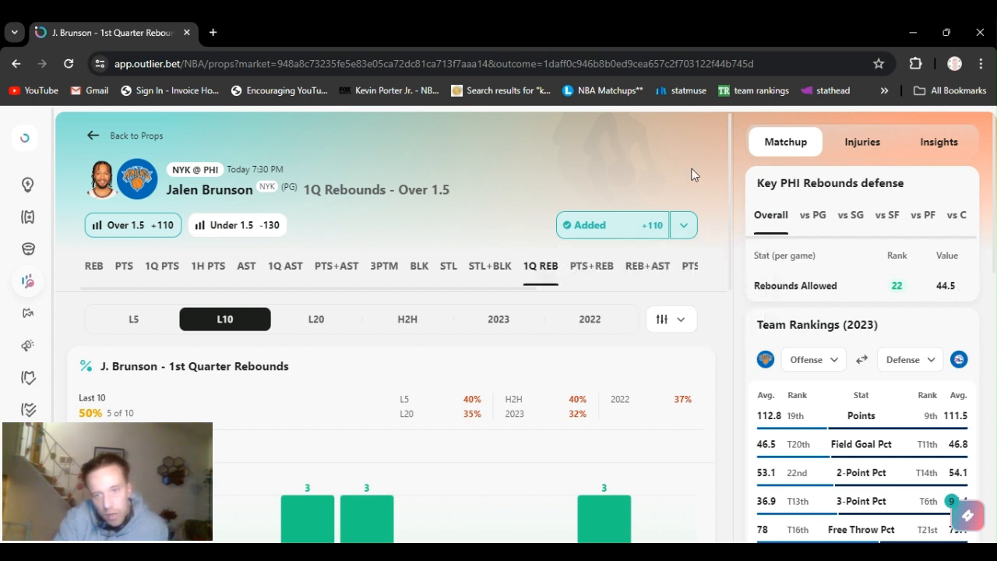
{"action": "mouse_move", "coordinate": [613, 153]}
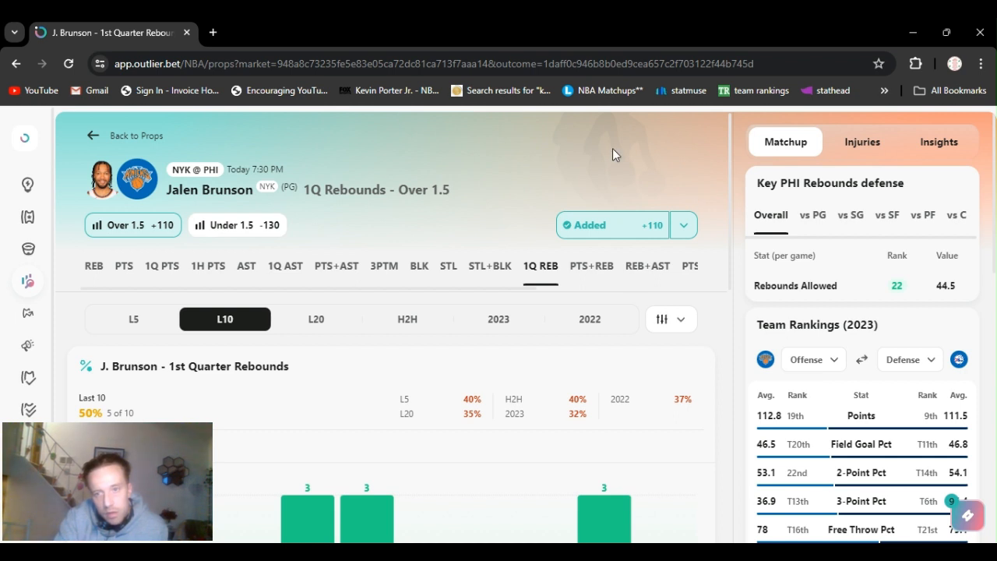
{"action": "mouse_move", "coordinate": [754, 145]}
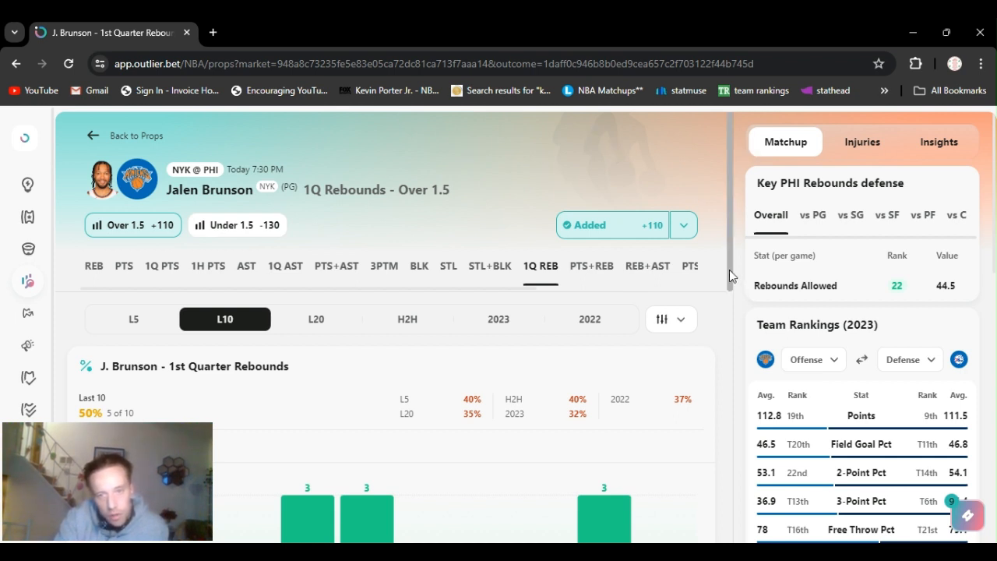
{"action": "scroll", "scroll_direction": "down", "scroll_amount": 3}
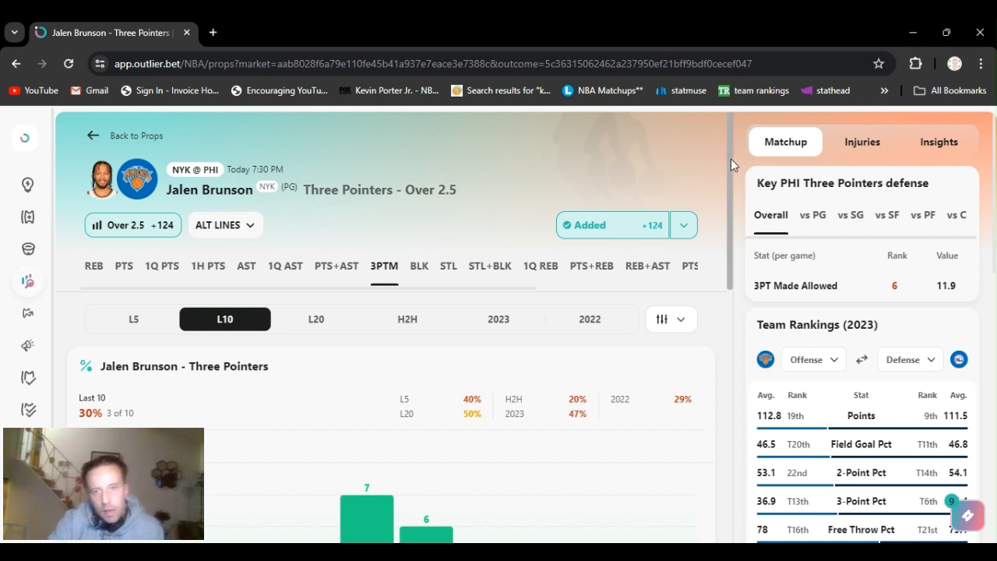
Step: Scroll to Brunson's 3PTM Over 2.5 L10 hit rate and PHI Matchup panel
{"action": "scroll", "scroll_direction": "down", "scroll_amount": 3}
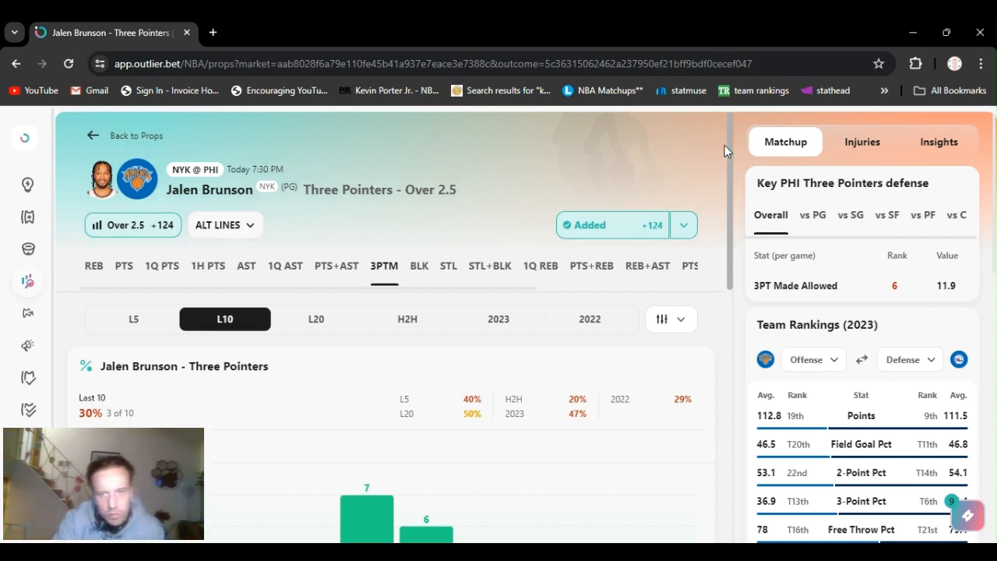
{"action": "mouse_move", "coordinate": [725, 163]}
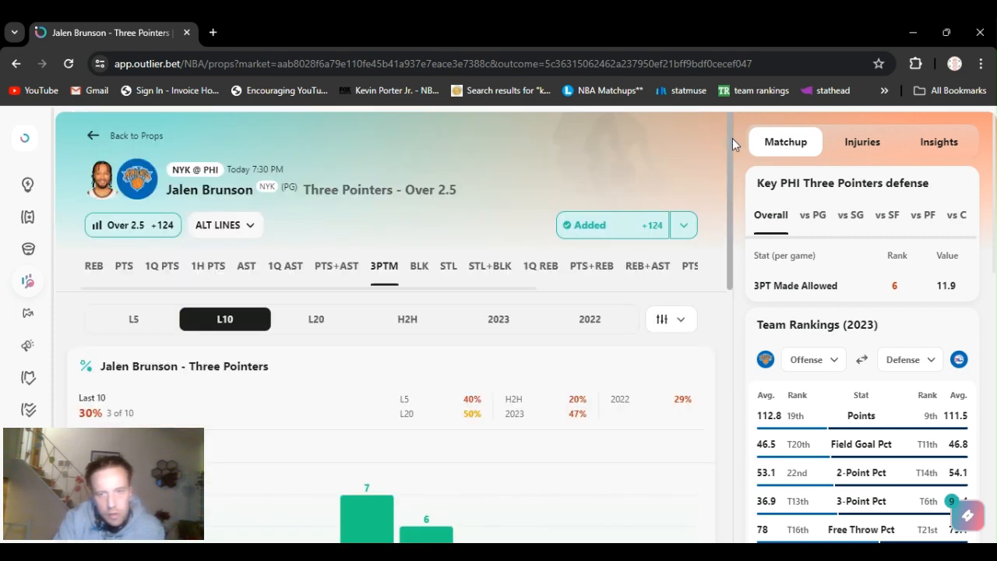
{"action": "scroll", "scroll_direction": "down", "scroll_amount": 3}
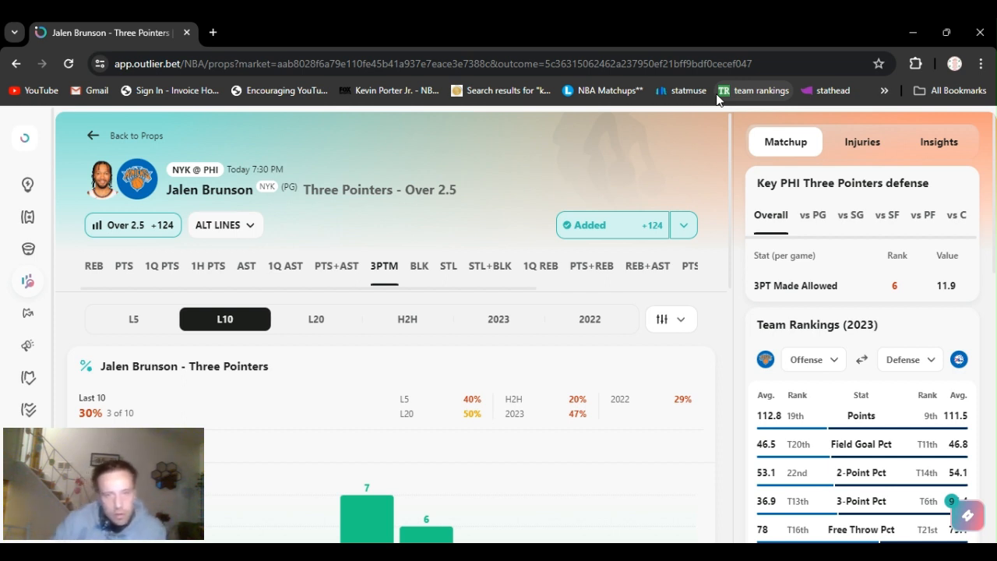
{"action": "mouse_move", "coordinate": [738, 196]}
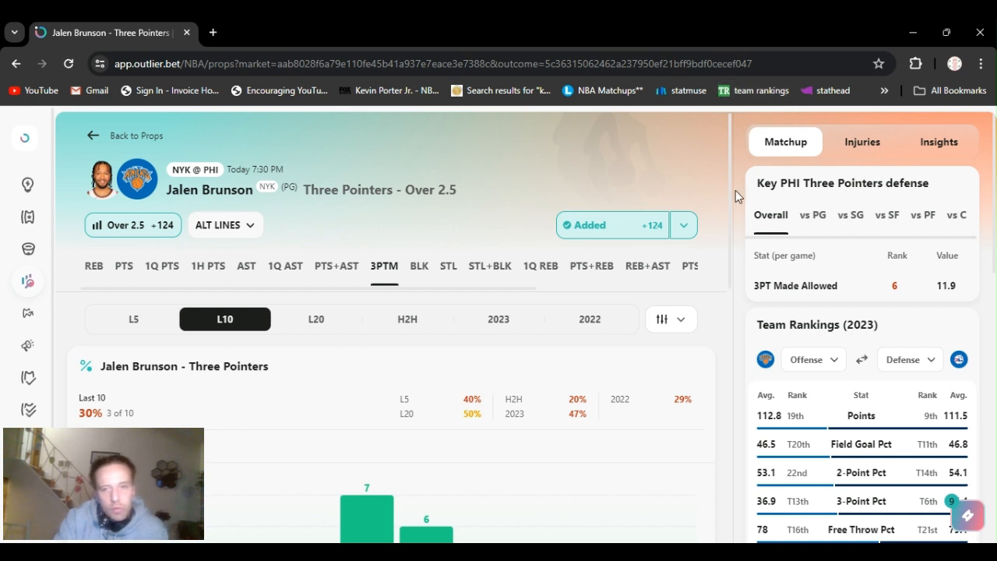
{"action": "mouse_move", "coordinate": [691, 192]}
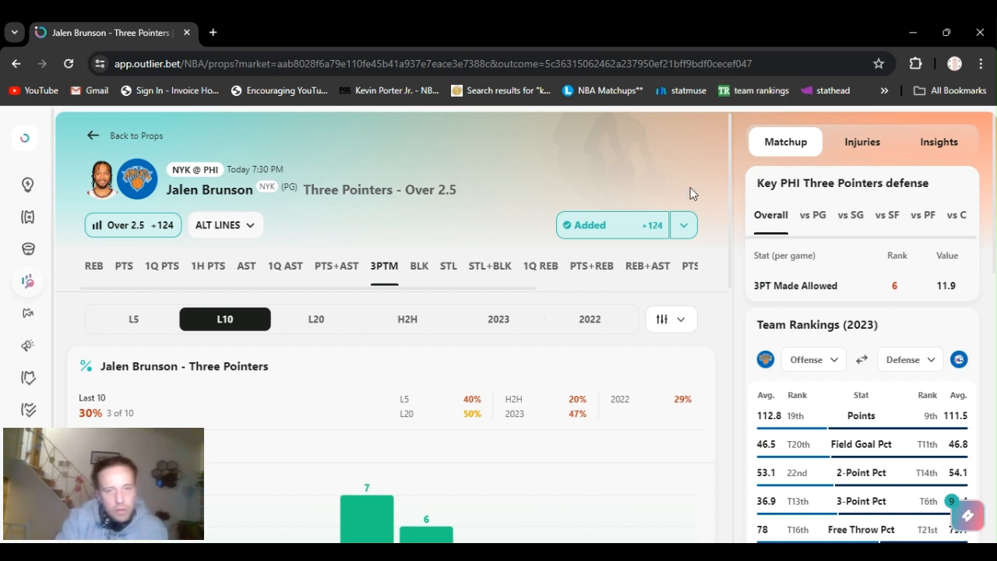
{"action": "mouse_move", "coordinate": [594, 508]}
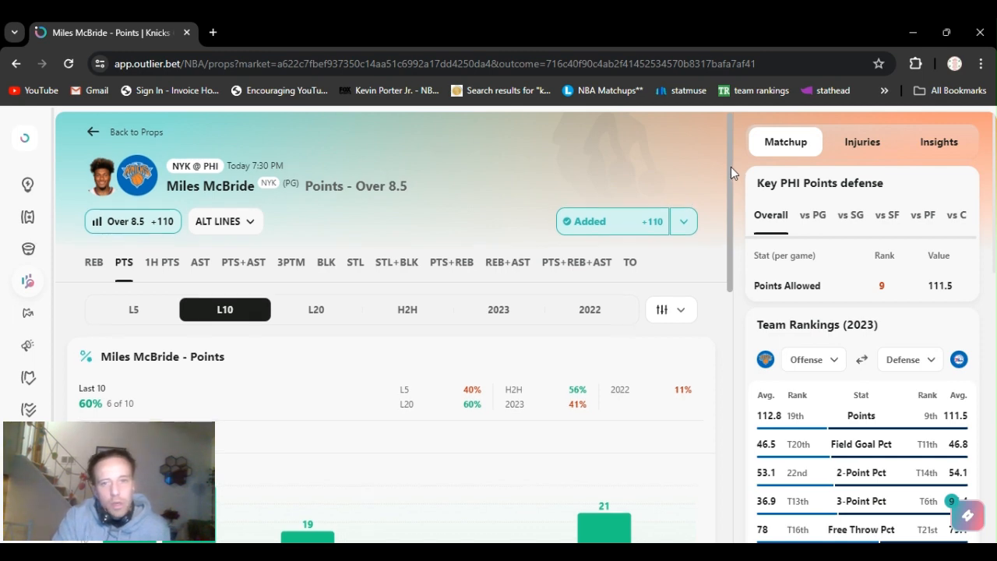
Step: Scroll to Miles McBride's PTS Over 8.5 L10 stats and Key PHI Points defense
{"action": "scroll", "scroll_direction": "down", "scroll_amount": 3}
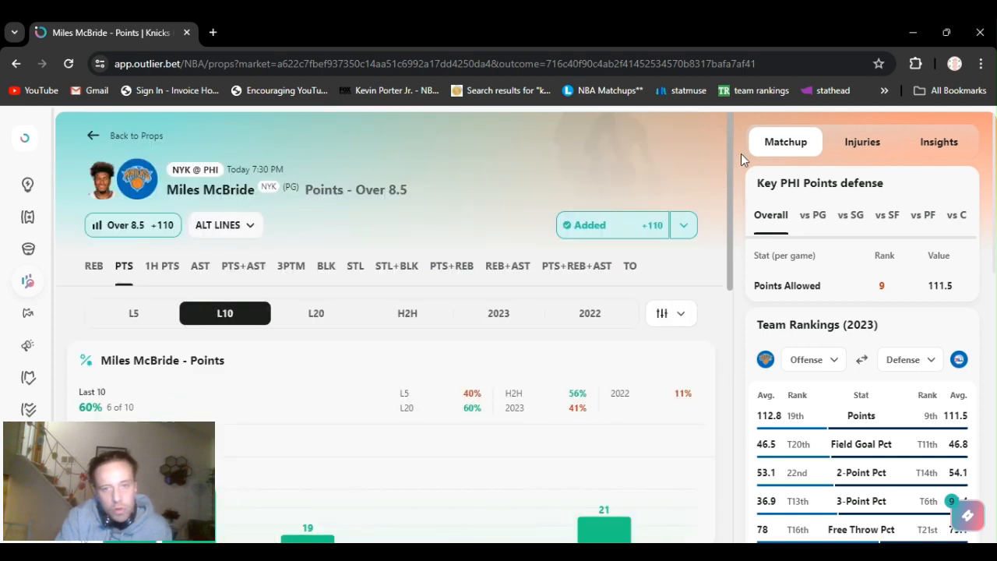
{"action": "mouse_move", "coordinate": [572, 156]}
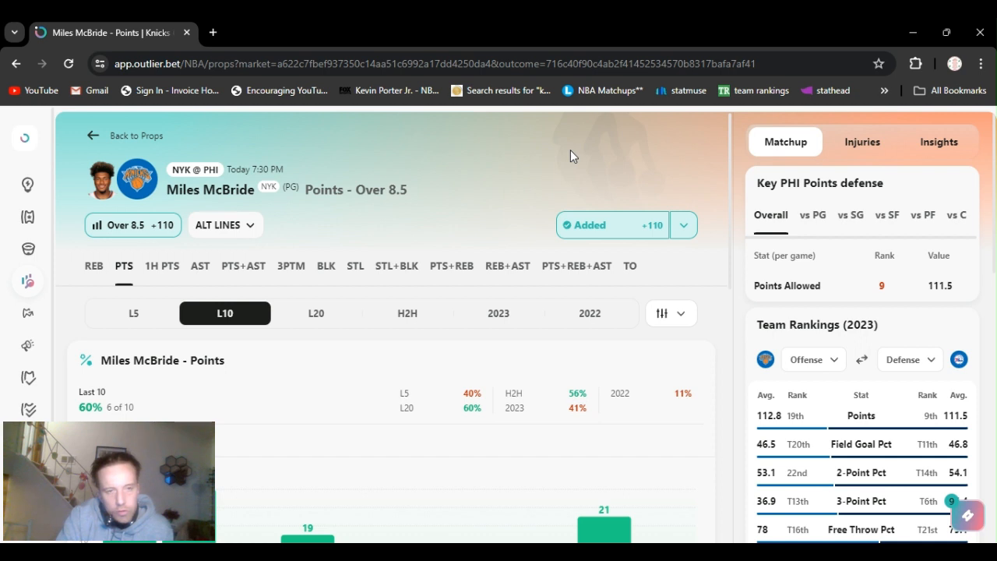
{"action": "mouse_move", "coordinate": [622, 150]}
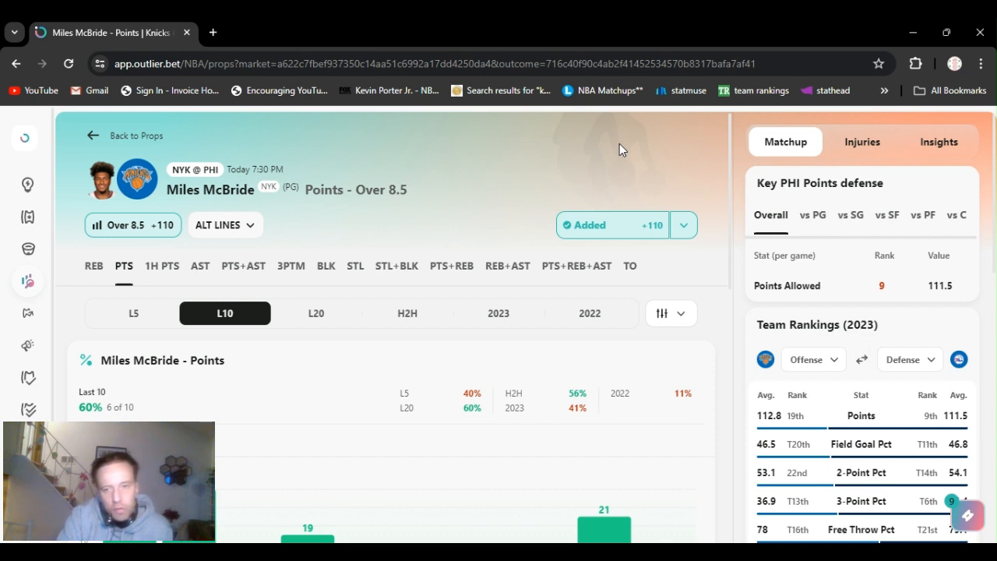
{"action": "mouse_move", "coordinate": [675, 160]}
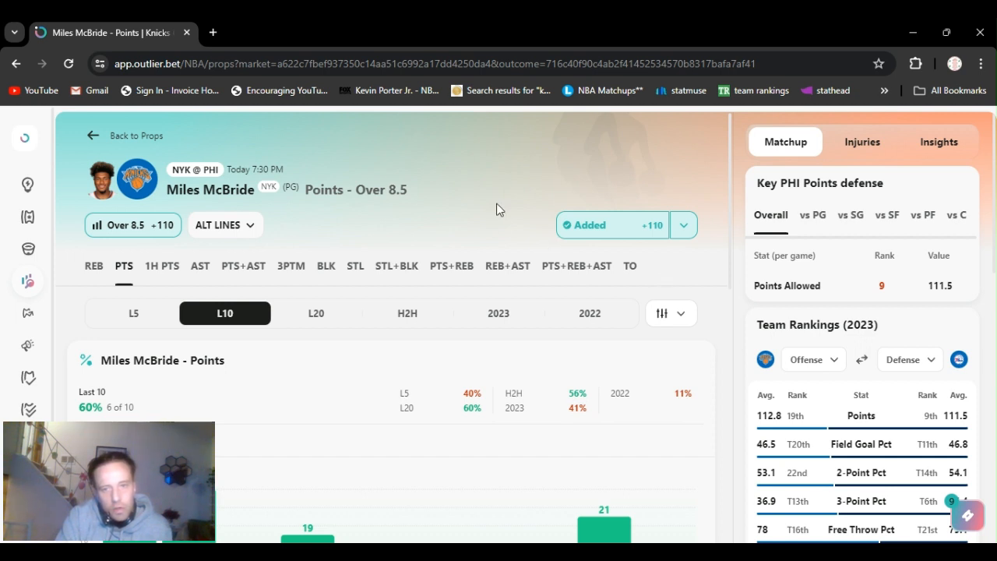
{"action": "mouse_move", "coordinate": [673, 161]}
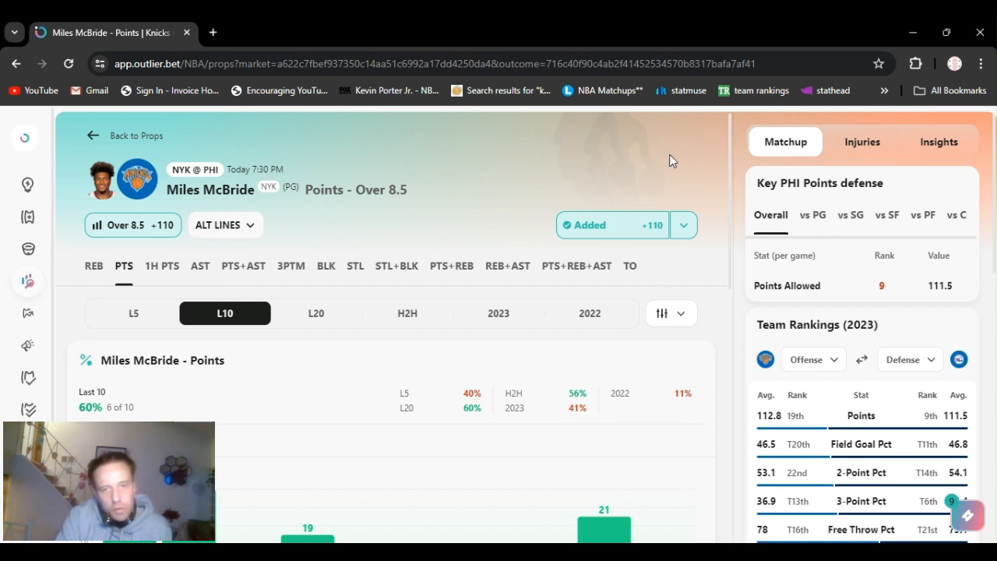
{"action": "mouse_move", "coordinate": [621, 170]}
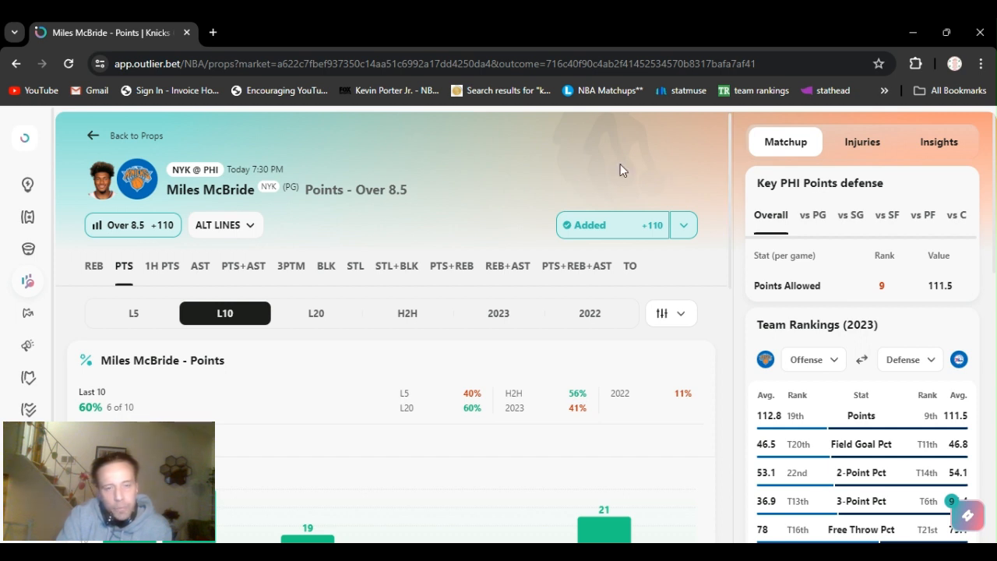
{"action": "mouse_move", "coordinate": [718, 146]}
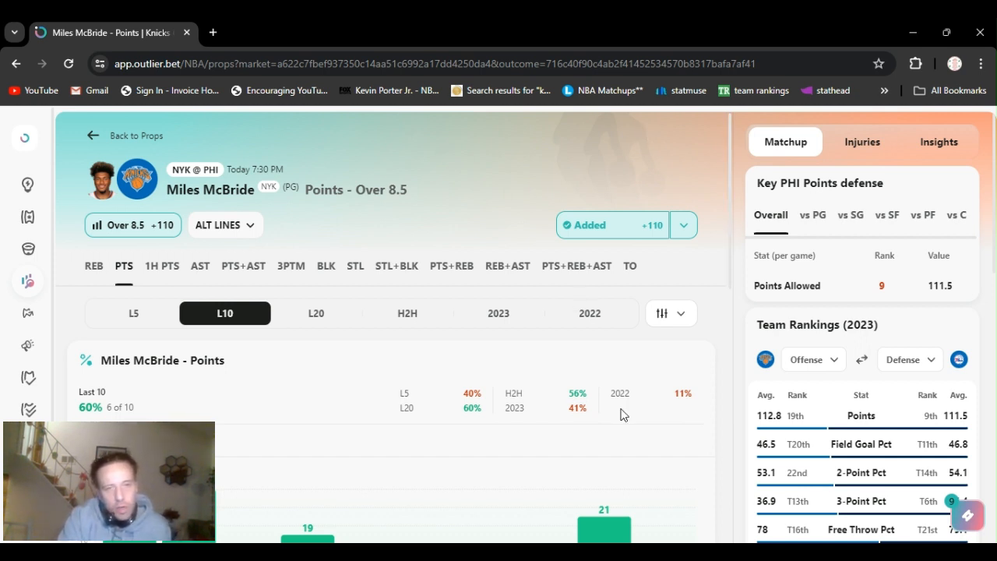
{"action": "mouse_move", "coordinate": [585, 503]}
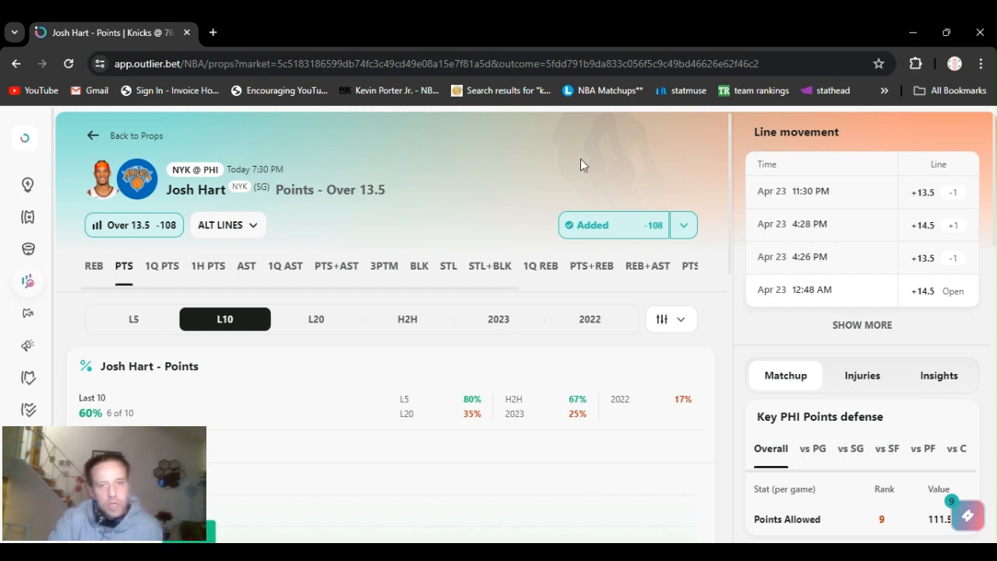
{"action": "mouse_move", "coordinate": [731, 161]}
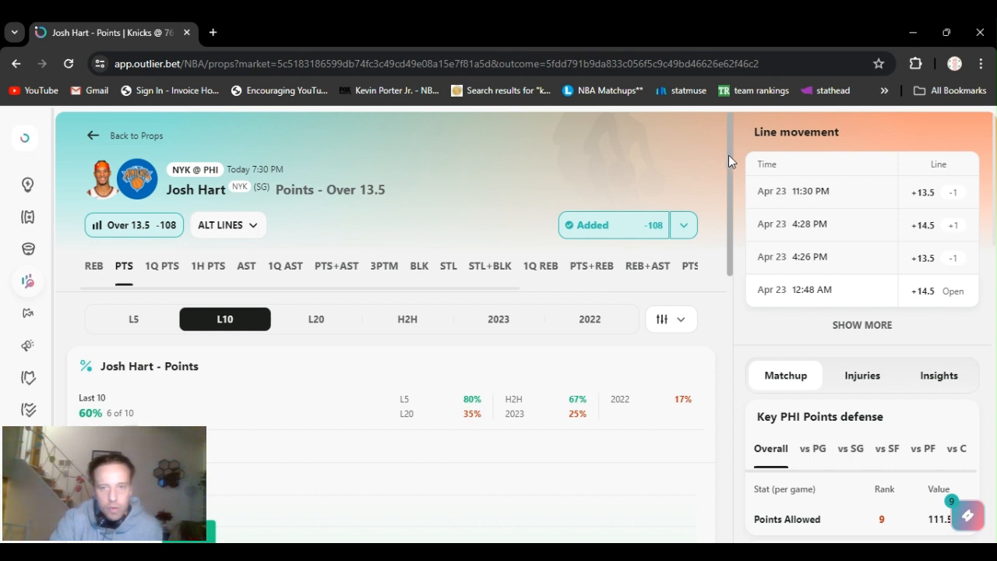
Step: Scroll down to Josh Hart's PTS Over 13.5 L10 scoring bar chart averaging 14.4
{"action": "scroll", "scroll_direction": "down", "scroll_amount": 3}
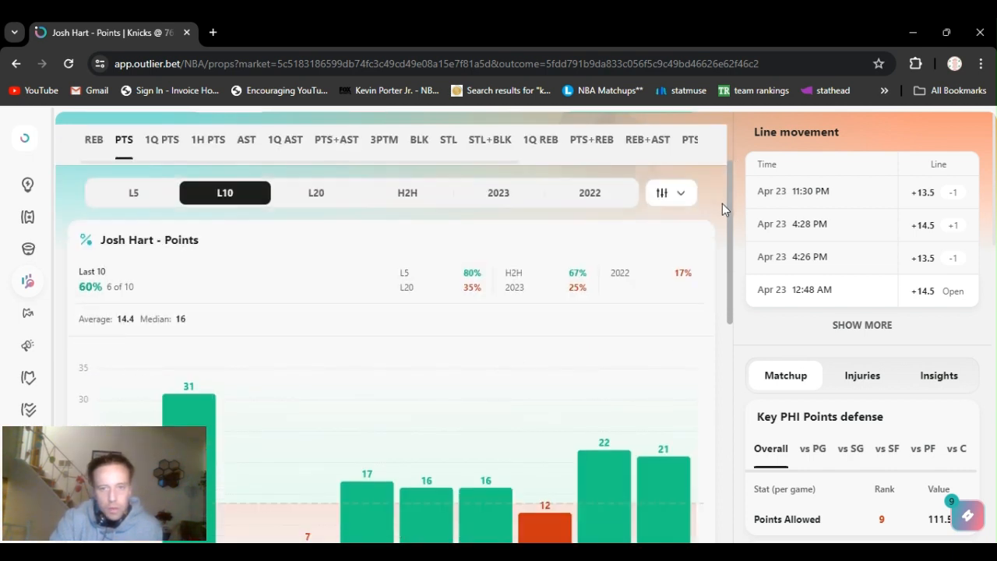
{"action": "scroll", "scroll_direction": "down", "scroll_amount": 3}
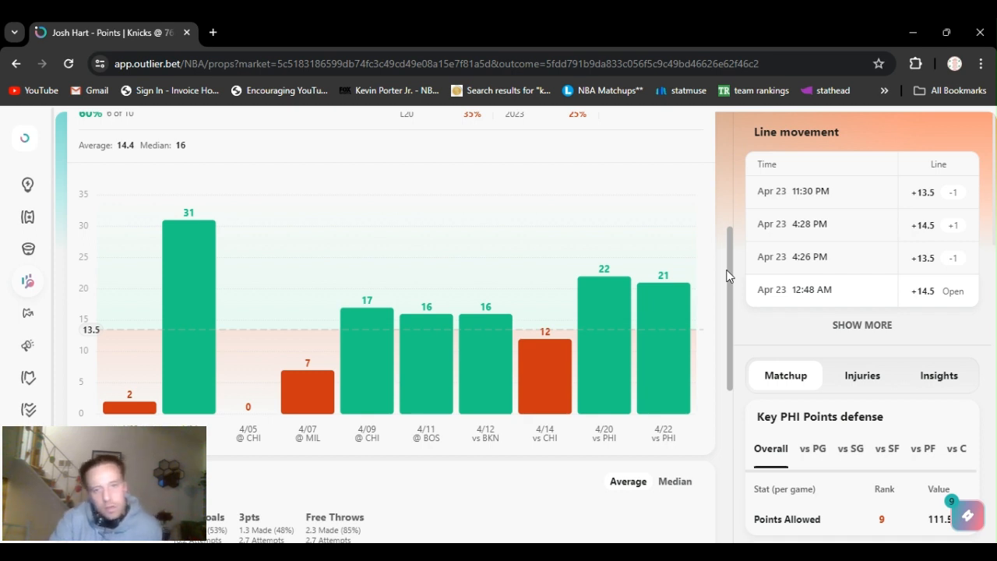
{"action": "scroll", "scroll_direction": "down", "scroll_amount": 3}
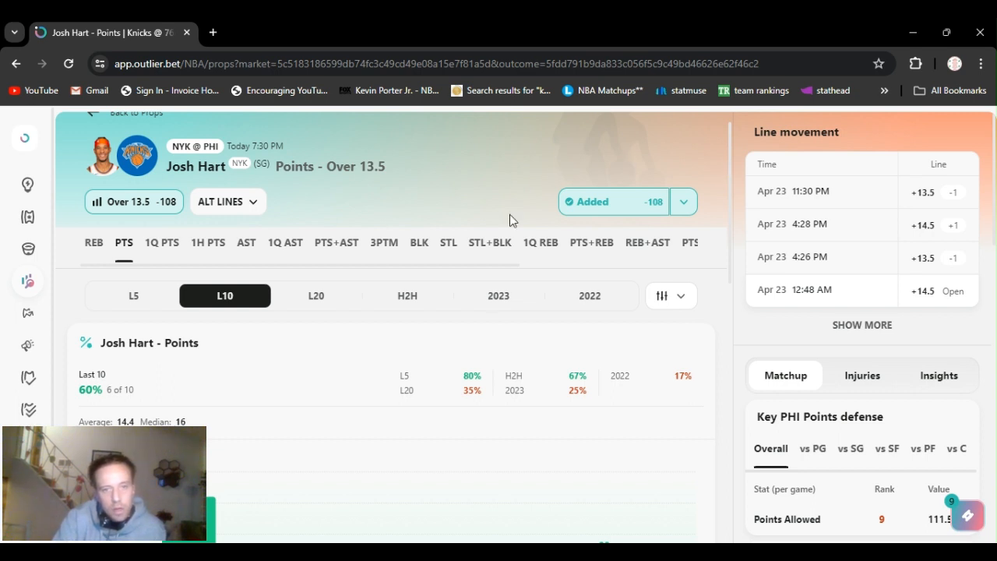
{"action": "mouse_move", "coordinate": [533, 245]}
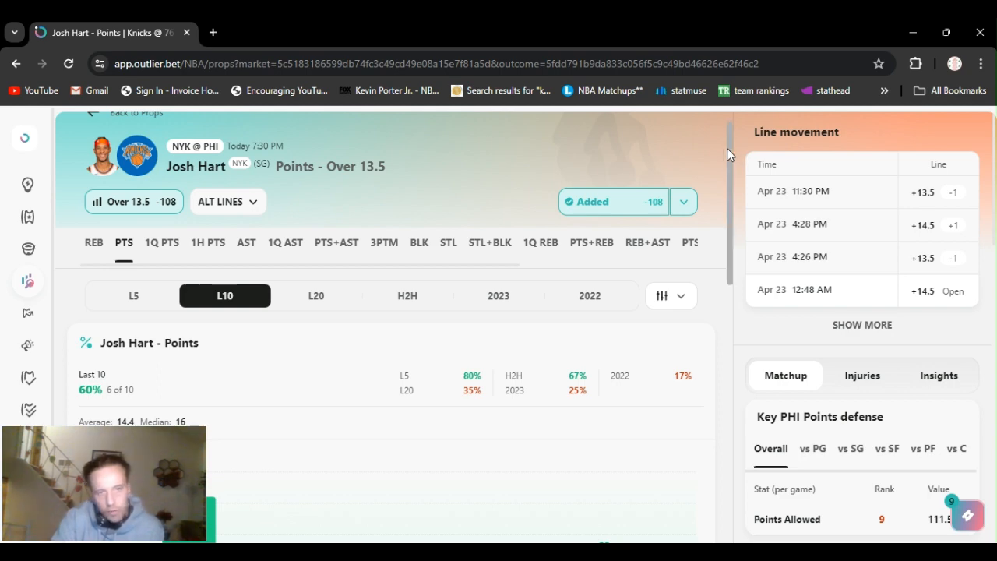
{"action": "scroll", "scroll_direction": "down", "scroll_amount": 3}
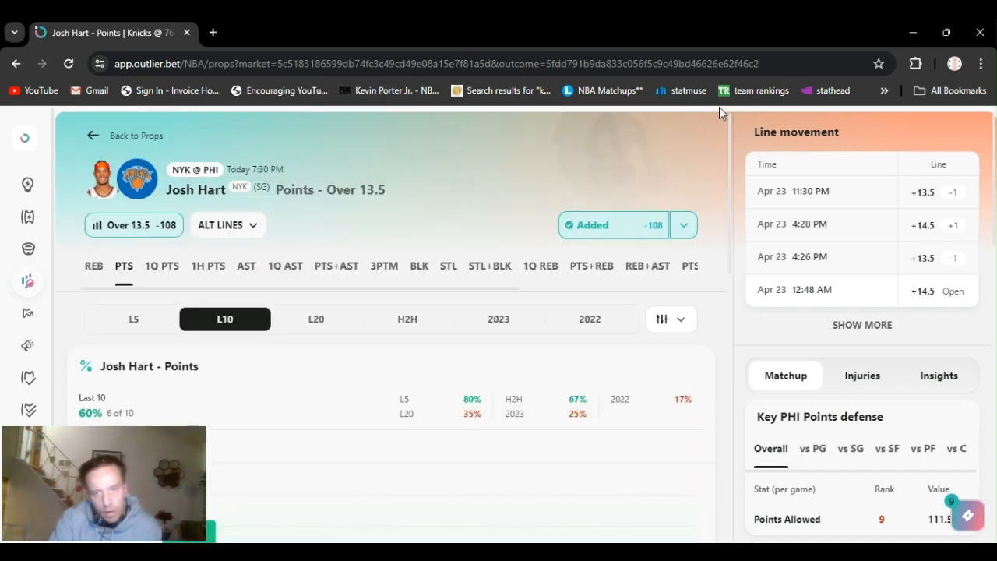
{"action": "mouse_move", "coordinate": [648, 136]}
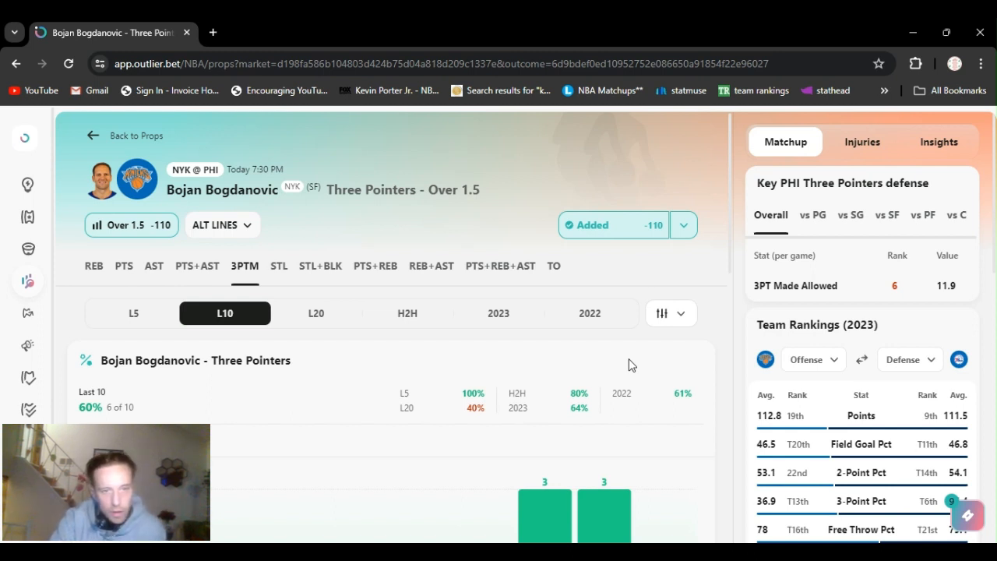
{"action": "mouse_move", "coordinate": [748, 154]}
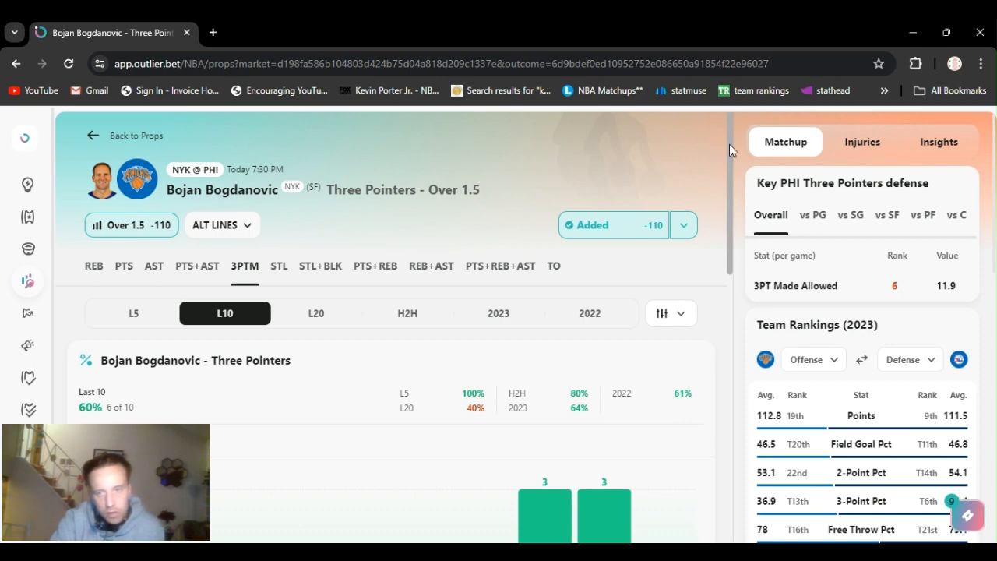
Step: Scroll through Bojan Bogdanovic's 3PTM Over 1.5 L10 hit rate and PHI Matchup rankings
{"action": "scroll", "scroll_direction": "down", "scroll_amount": 3}
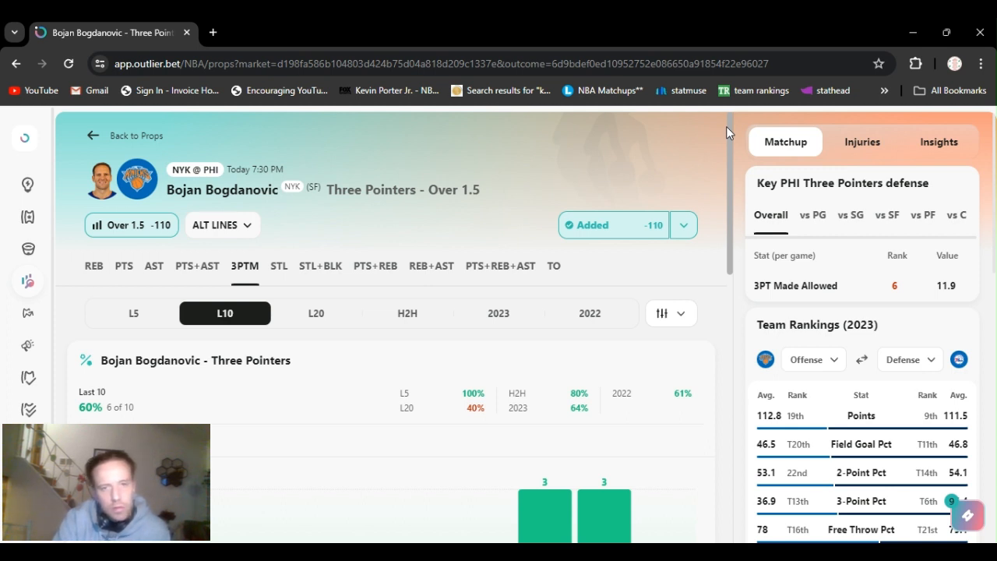
{"action": "mouse_move", "coordinate": [729, 150]}
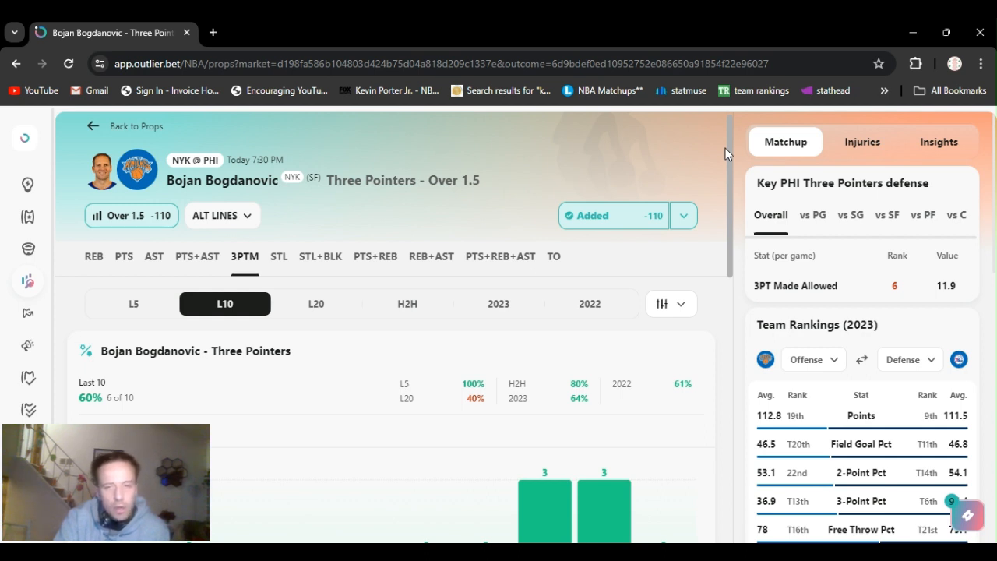
{"action": "scroll", "scroll_direction": "down", "scroll_amount": 3}
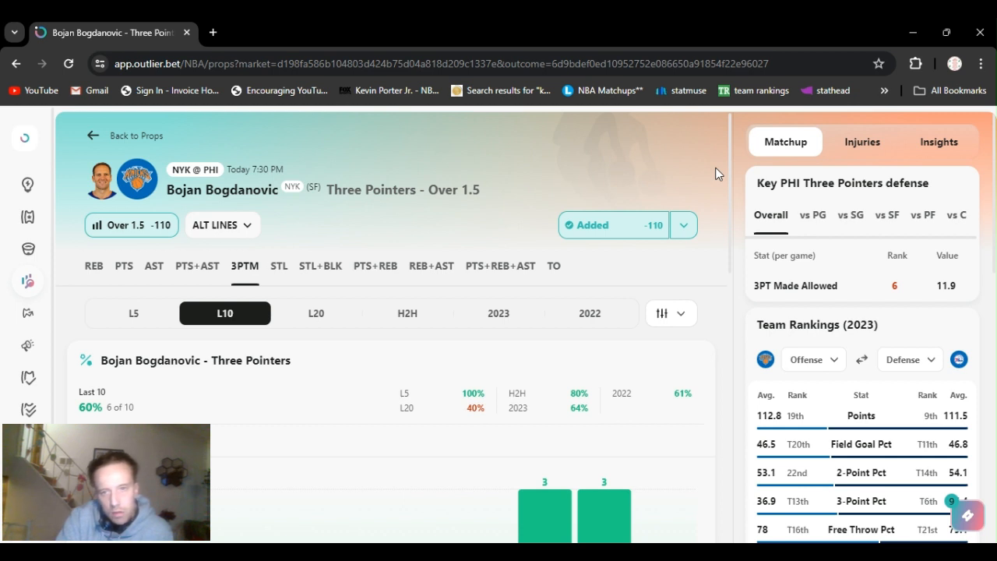
{"action": "mouse_move", "coordinate": [723, 330]}
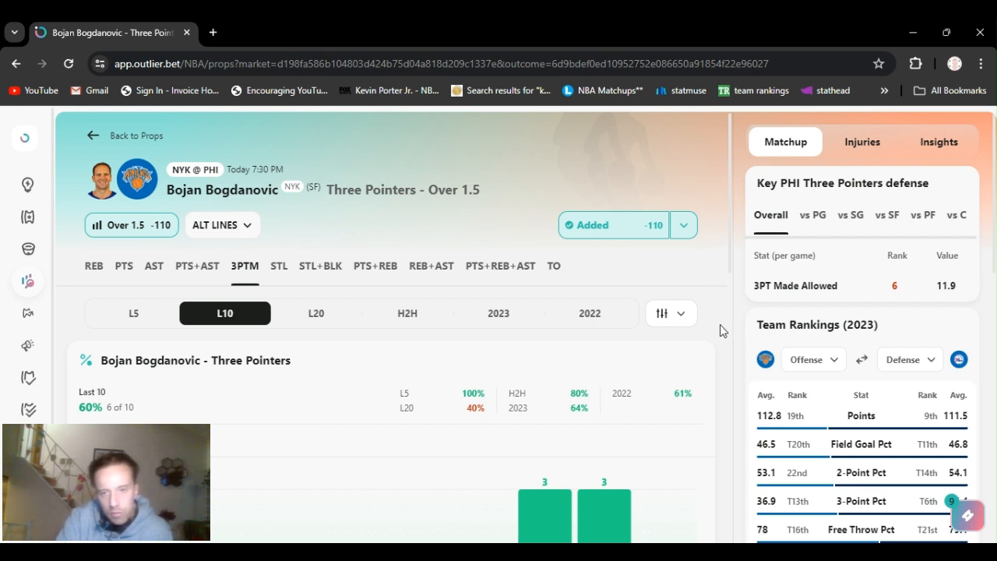
{"action": "mouse_move", "coordinate": [726, 357]}
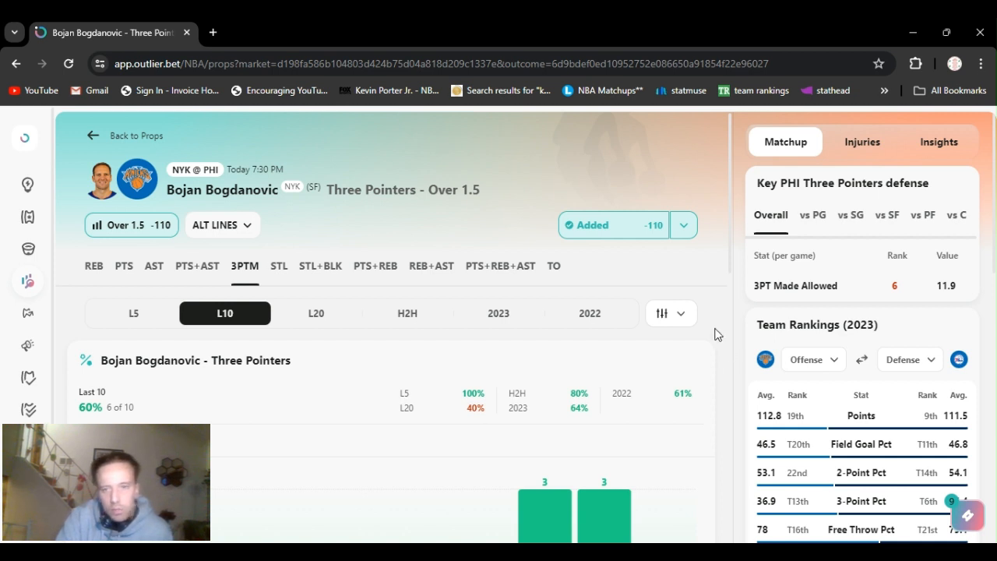
{"action": "mouse_move", "coordinate": [655, 187]}
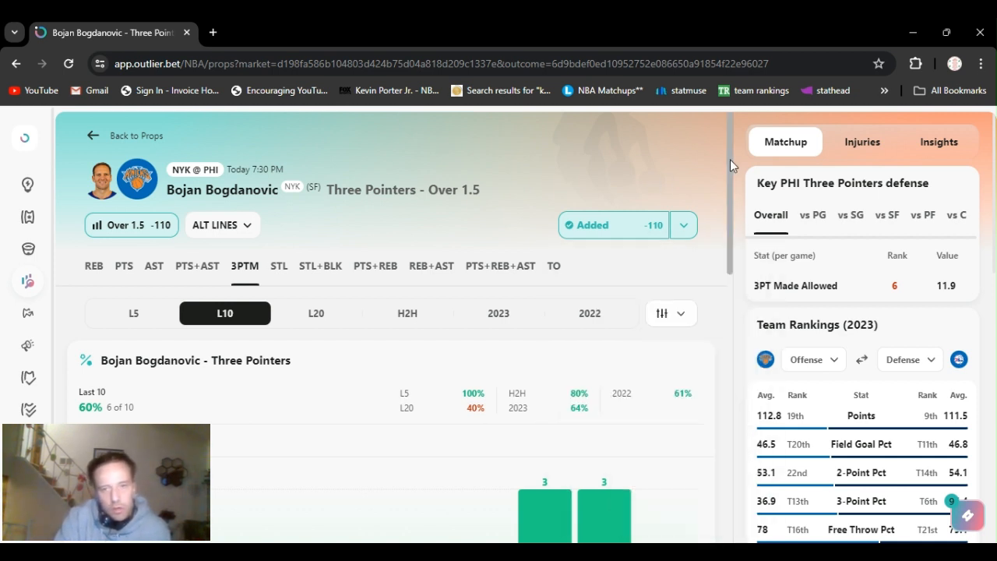
{"action": "scroll", "scroll_direction": "down", "scroll_amount": 3}
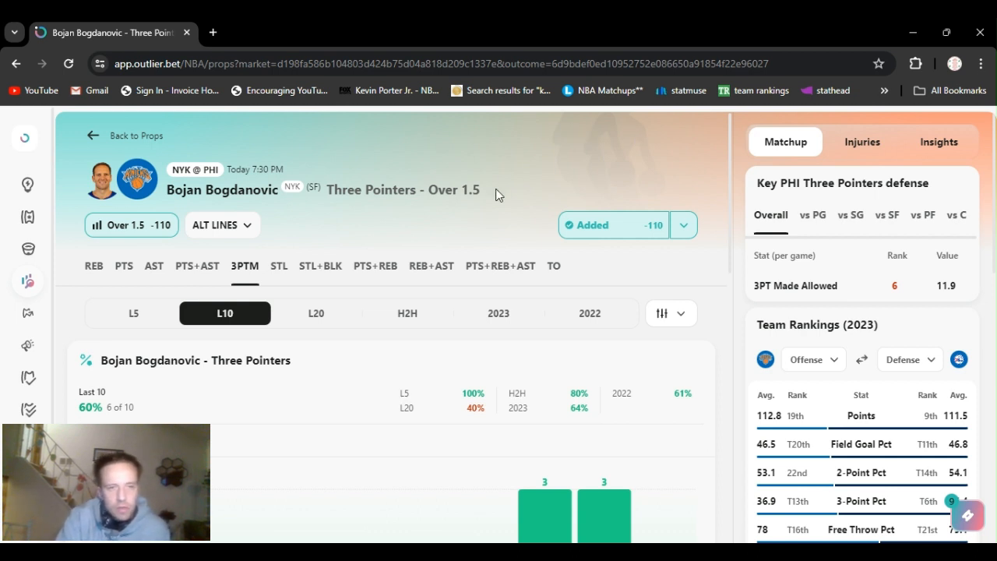
{"action": "mouse_move", "coordinate": [702, 167]}
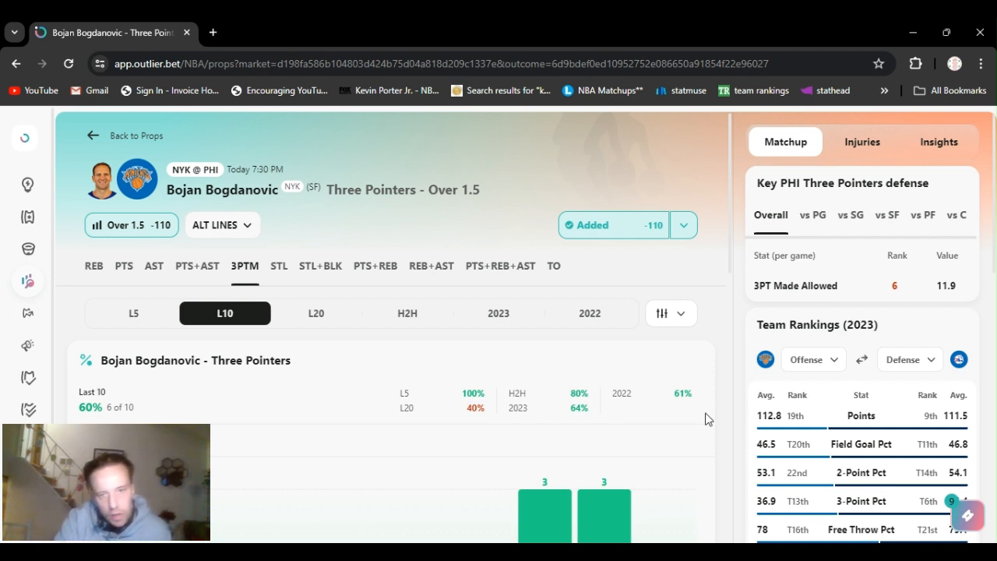
{"action": "mouse_move", "coordinate": [635, 467]}
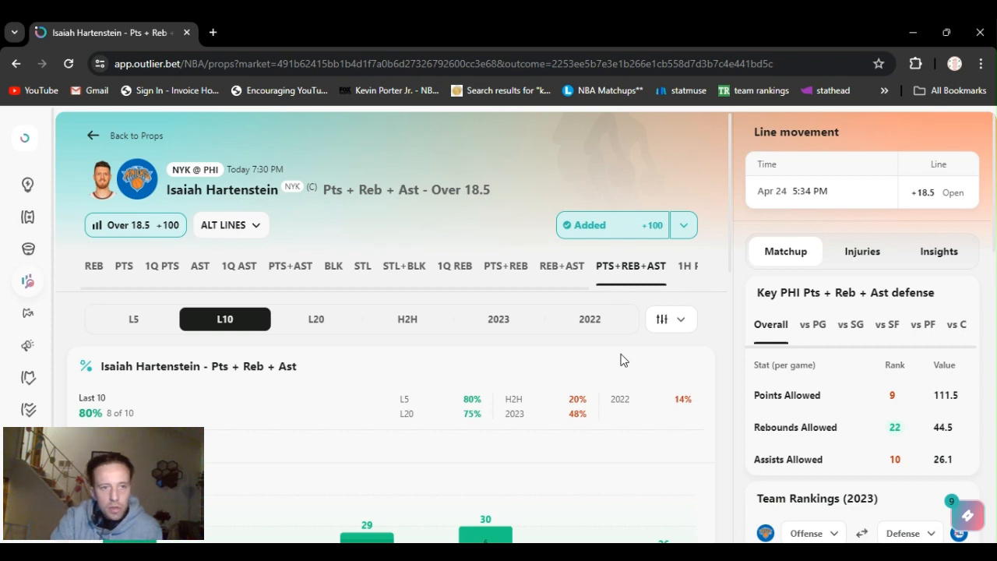
{"action": "mouse_move", "coordinate": [528, 219]}
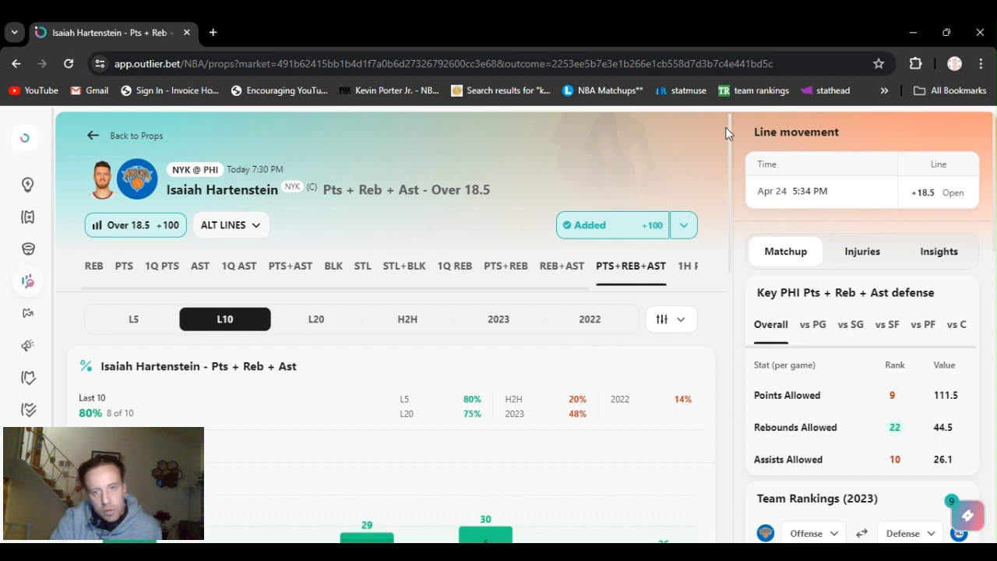
{"action": "left_click", "coordinate": [683, 225]}
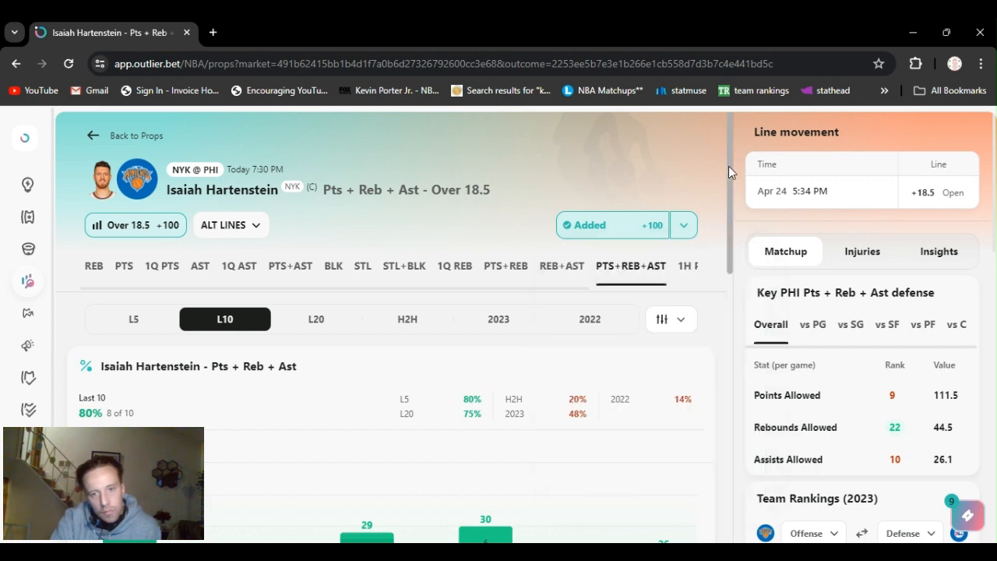
{"action": "scroll", "scroll_direction": "down", "scroll_amount": 3}
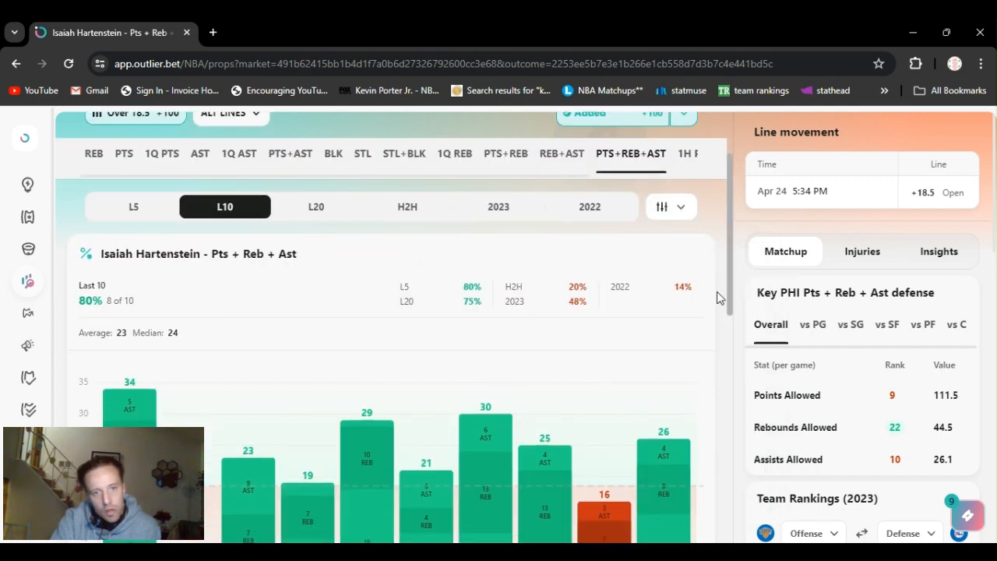
{"action": "scroll", "scroll_direction": "down", "scroll_amount": 3}
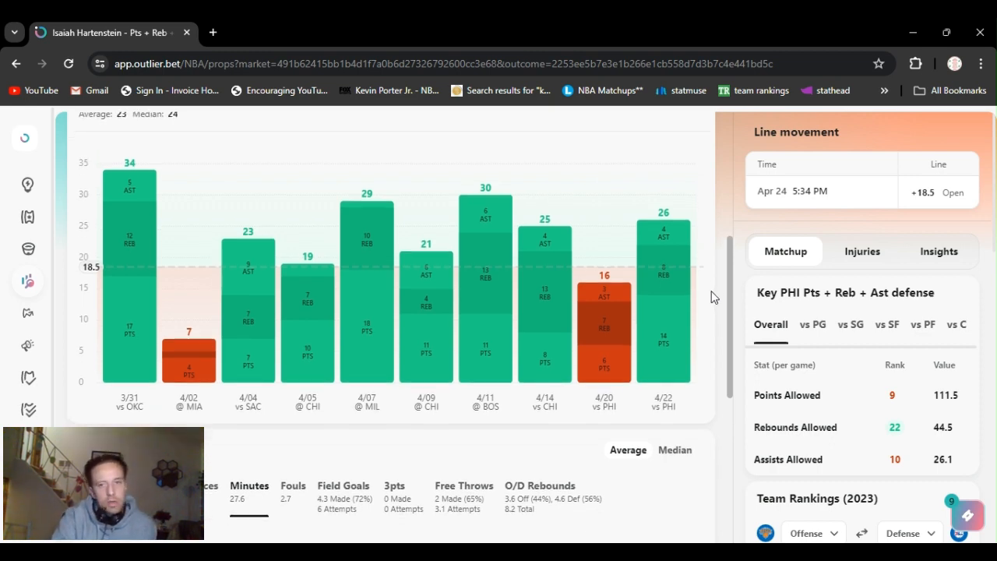
{"action": "scroll", "scroll_direction": "down", "scroll_amount": 3}
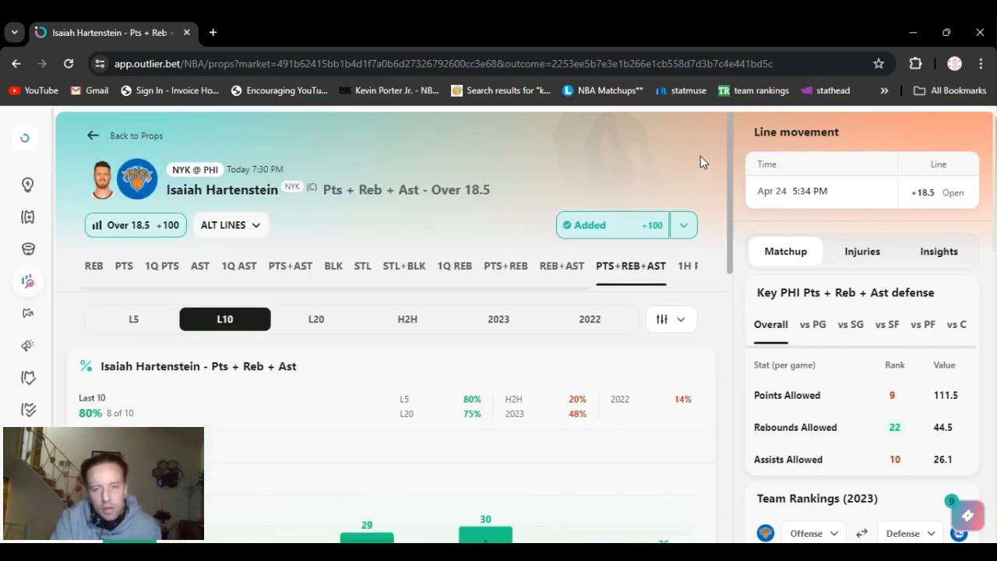
{"action": "mouse_move", "coordinate": [705, 138]}
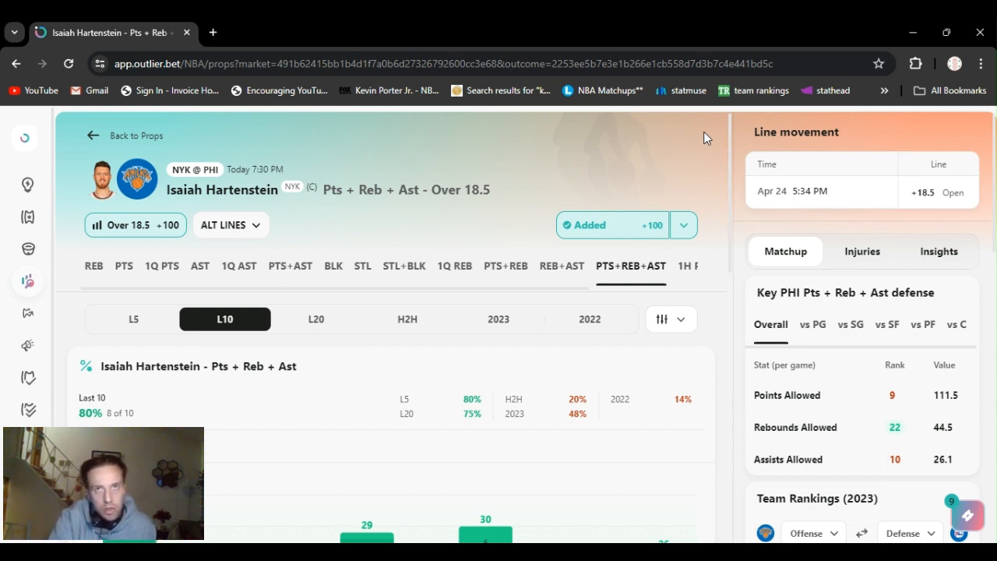
{"action": "mouse_move", "coordinate": [721, 141]}
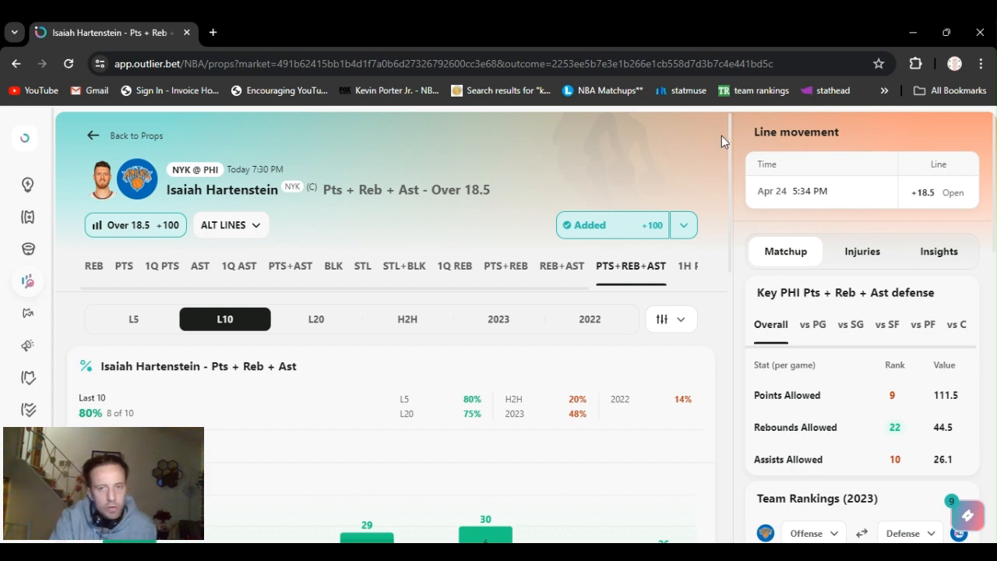
{"action": "scroll", "scroll_direction": "down", "scroll_amount": 3}
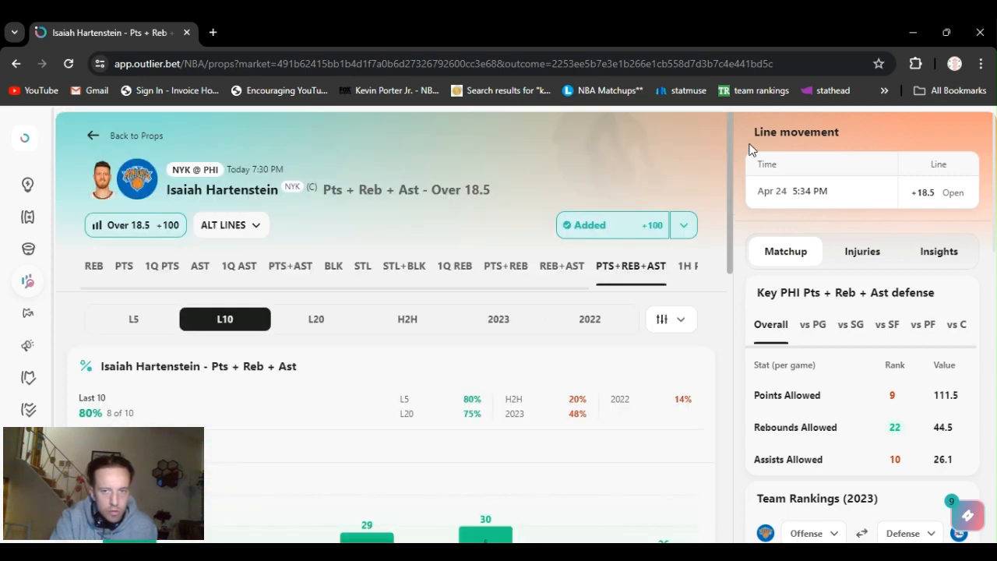
{"action": "mouse_move", "coordinate": [742, 86]}
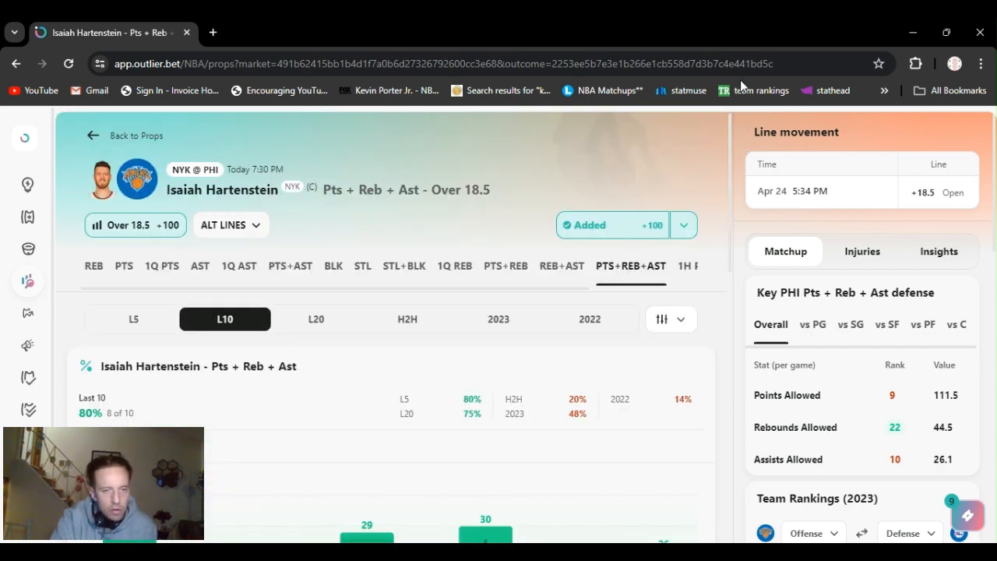
{"action": "mouse_move", "coordinate": [490, 142]}
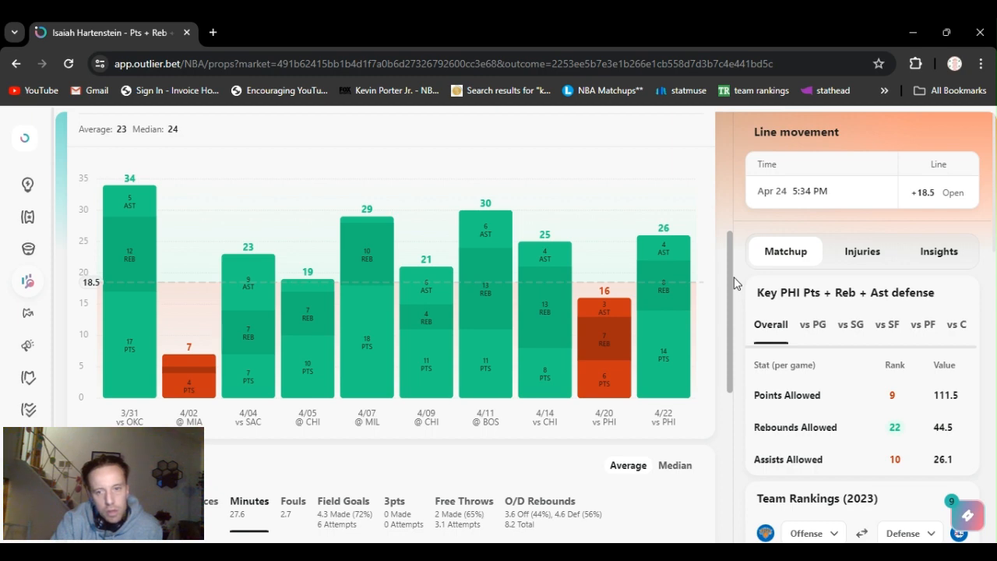
{"action": "scroll", "scroll_direction": "down", "scroll_amount": 3}
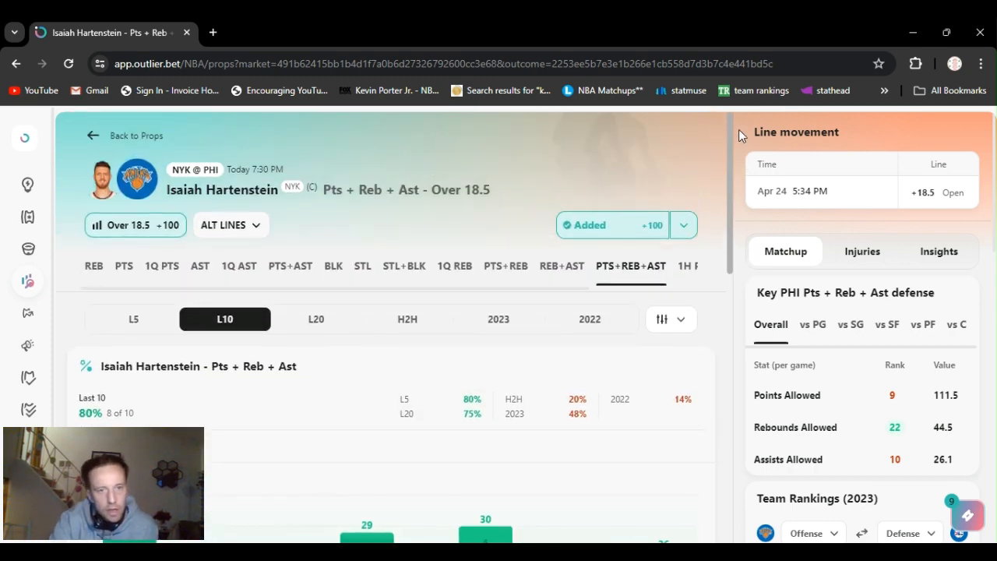
{"action": "mouse_move", "coordinate": [611, 164]}
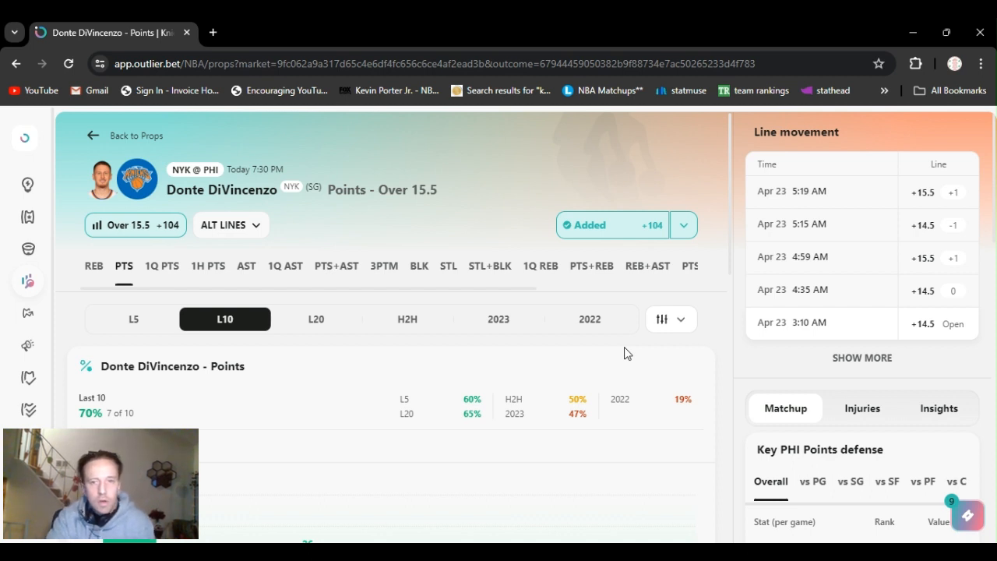
Step: Show and then close the sportsbook odds list for DiVincenzo's Points Over 15.5
{"action": "left_click", "coordinate": [684, 226]}
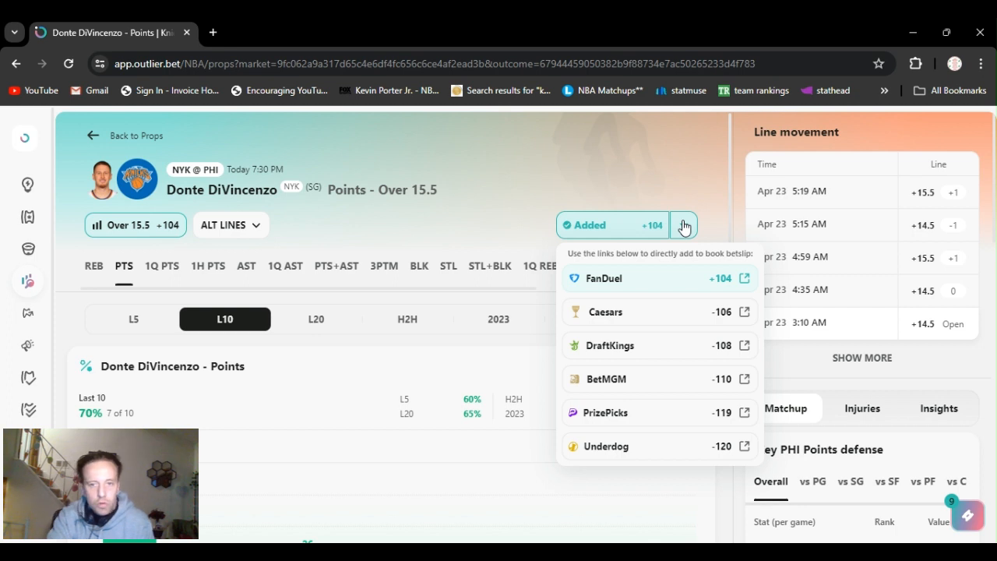
{"action": "left_click", "coordinate": [683, 226]}
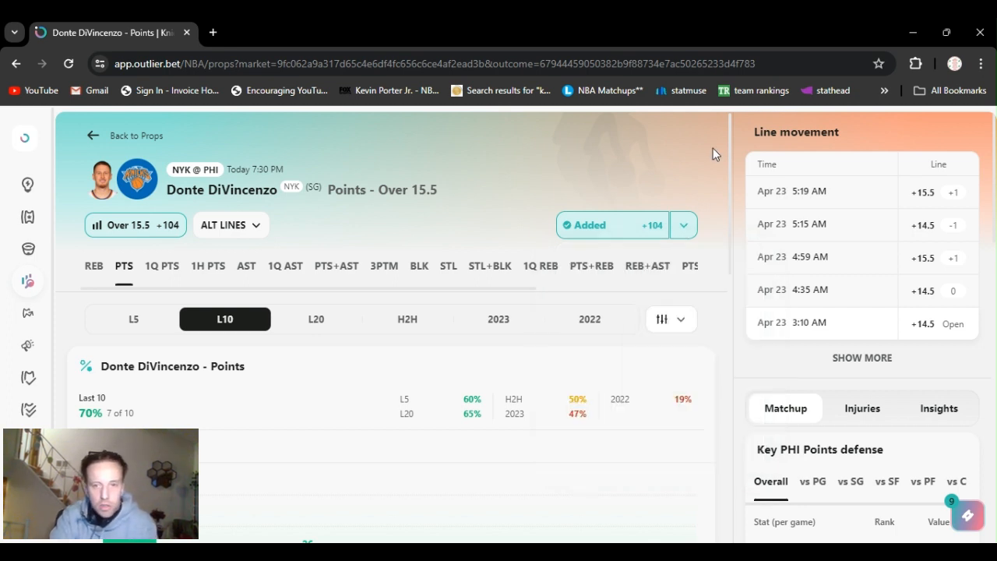
{"action": "mouse_move", "coordinate": [579, 164]}
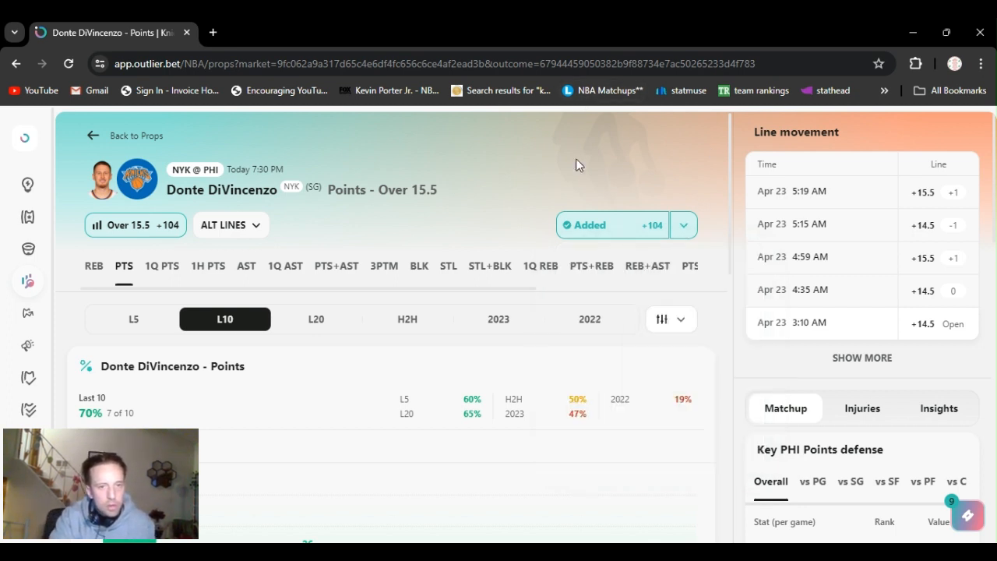
{"action": "mouse_move", "coordinate": [734, 167]}
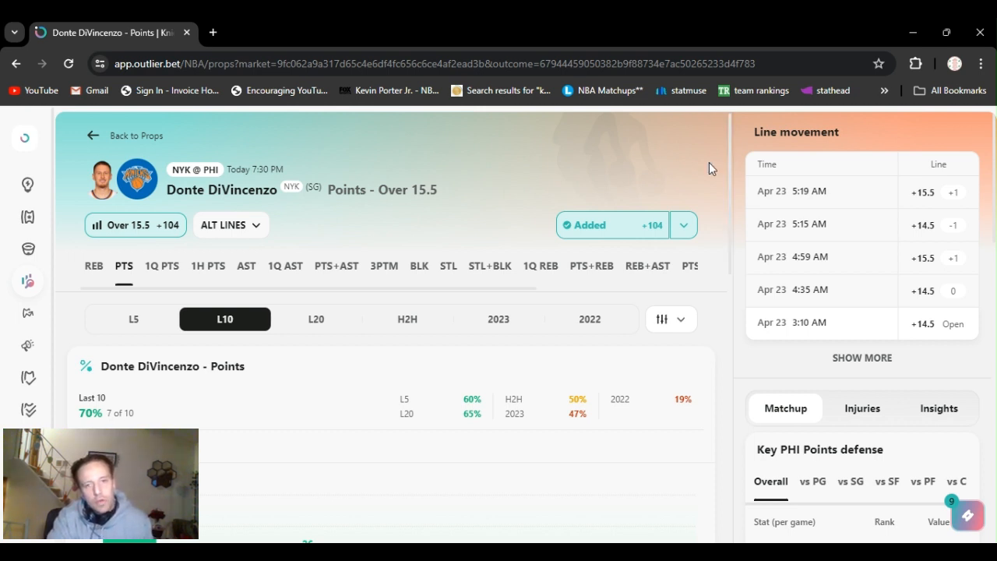
{"action": "mouse_move", "coordinate": [413, 244]}
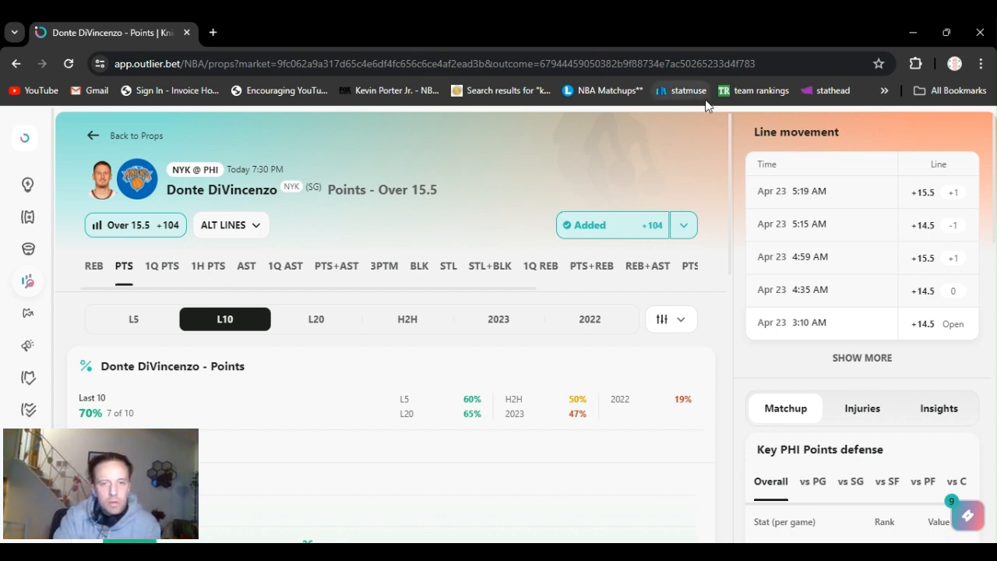
{"action": "mouse_move", "coordinate": [499, 205]}
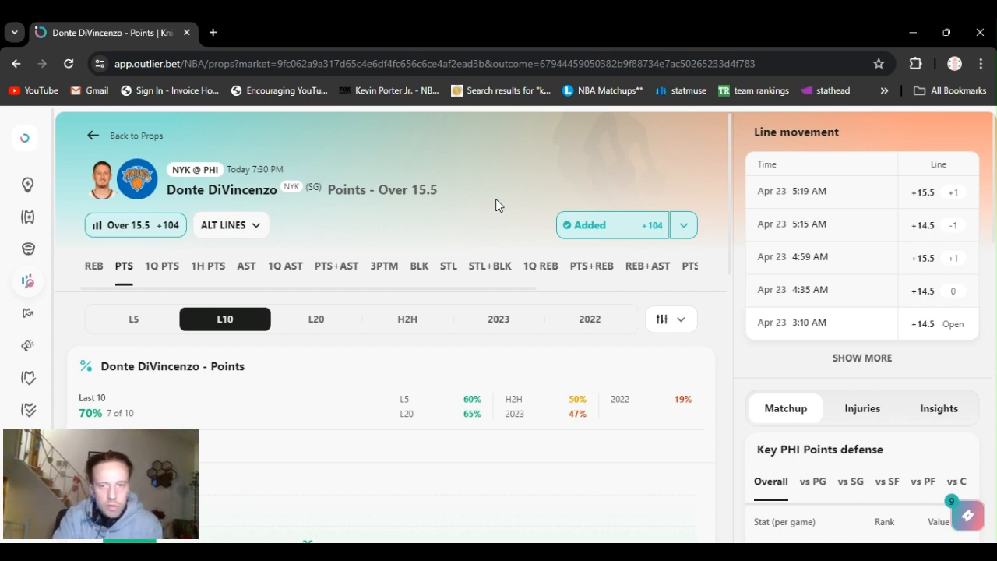
{"action": "mouse_move", "coordinate": [326, 212]}
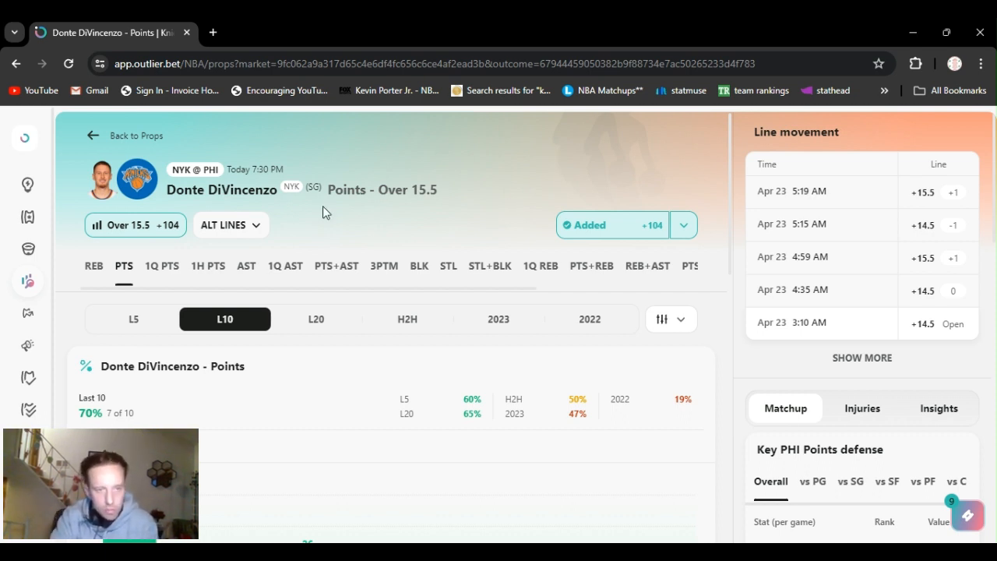
Step: Expand ALT LINES to list DiVincenzo's alternate point lines, Over 9.5 through Over 17.5
{"action": "left_click", "coordinate": [223, 225]}
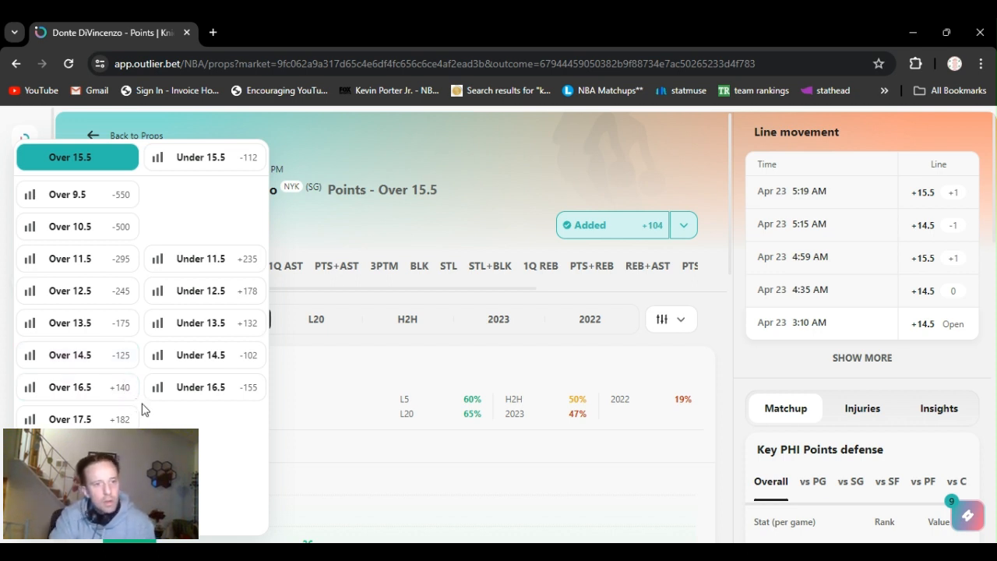
{"action": "mouse_move", "coordinate": [135, 343]}
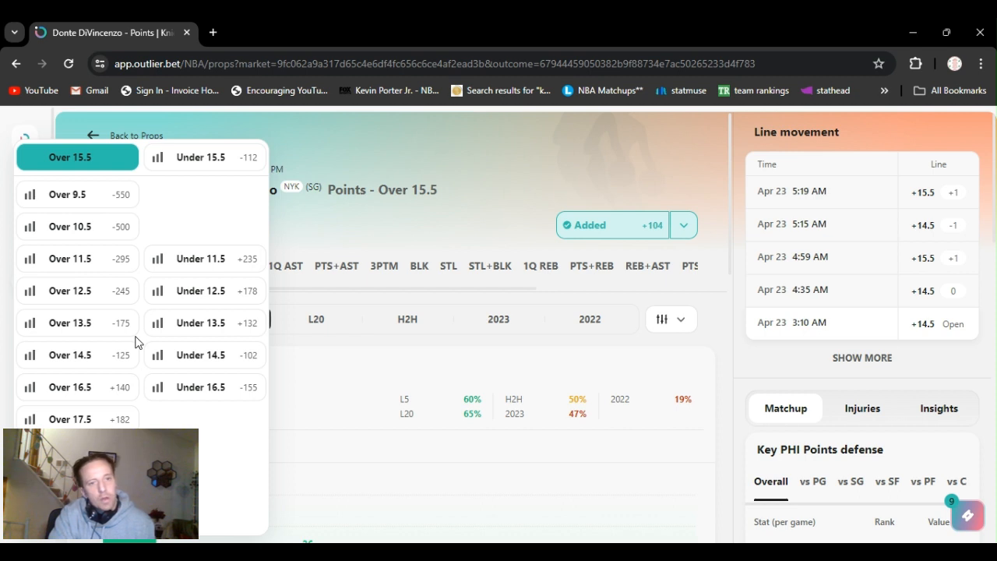
{"action": "mouse_move", "coordinate": [331, 261]}
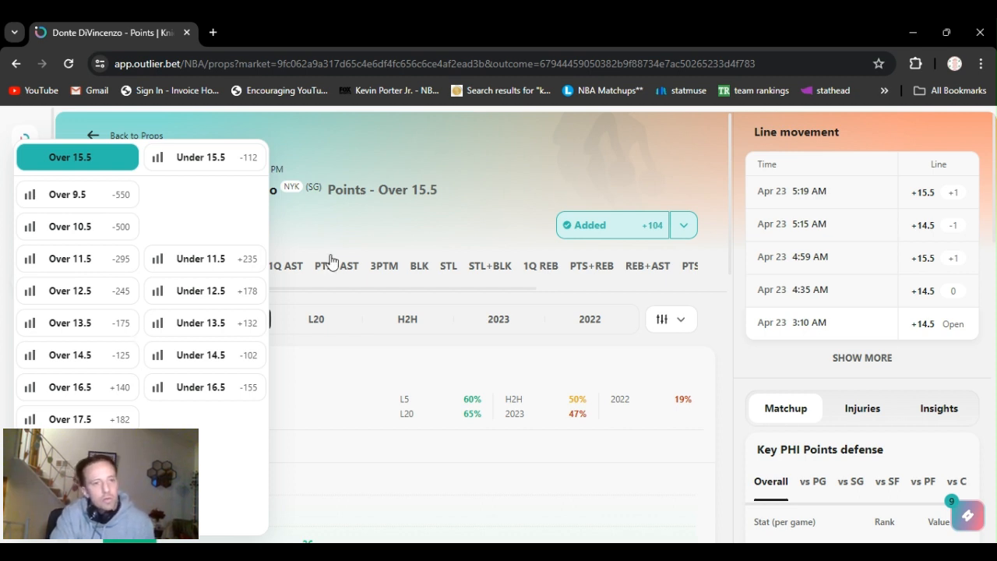
{"action": "mouse_move", "coordinate": [389, 236]}
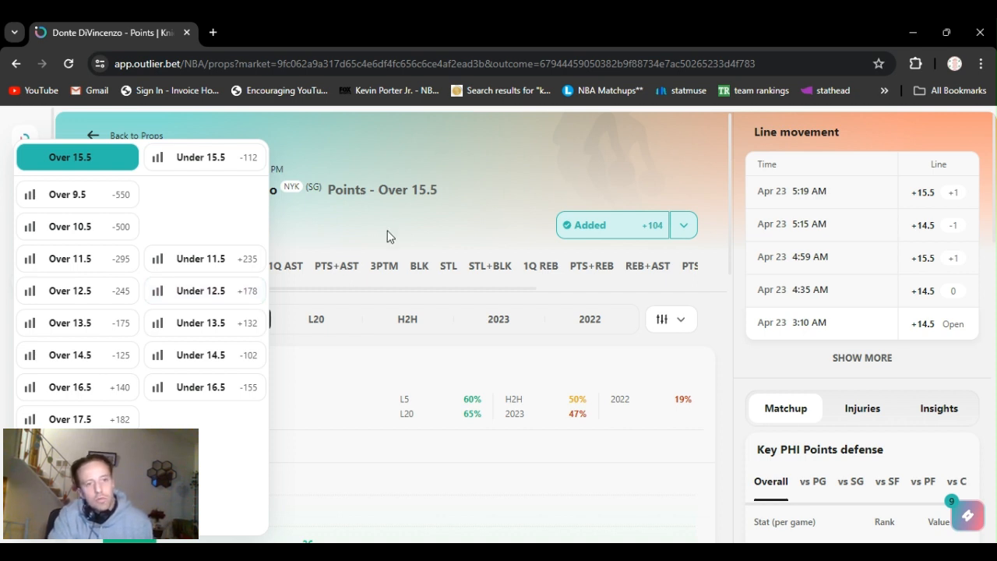
{"action": "mouse_move", "coordinate": [513, 152]}
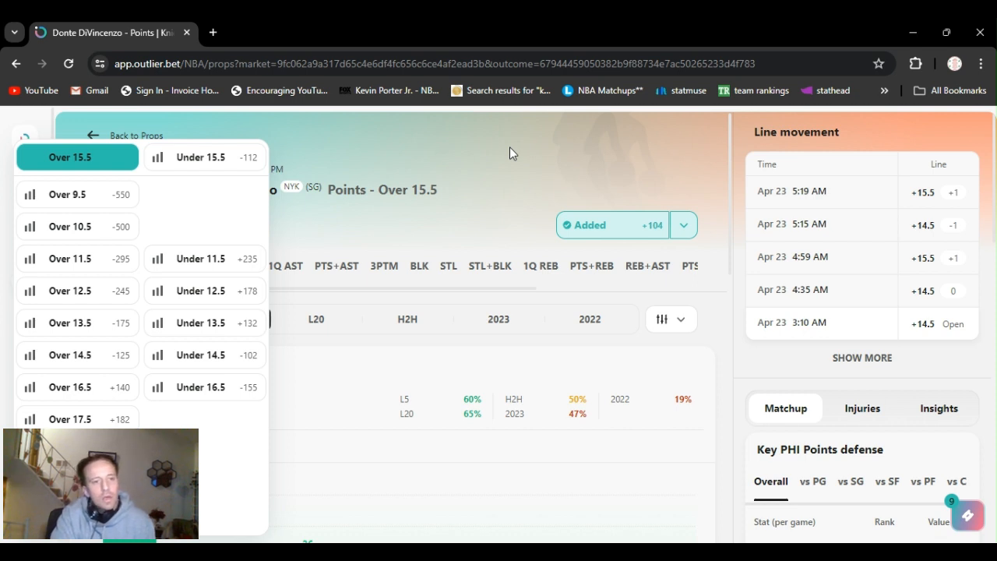
{"action": "mouse_move", "coordinate": [367, 226]}
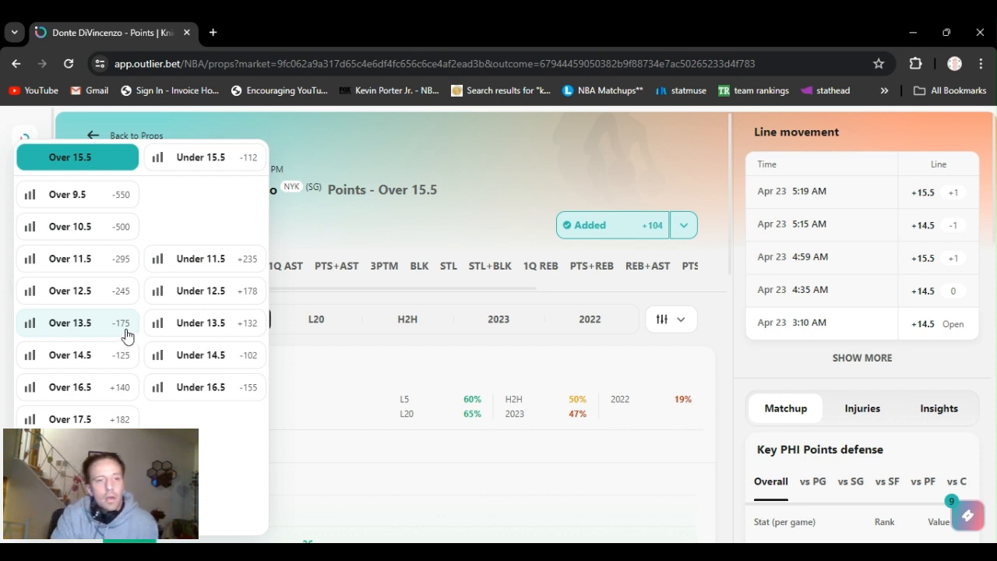
{"action": "mouse_move", "coordinate": [535, 160]}
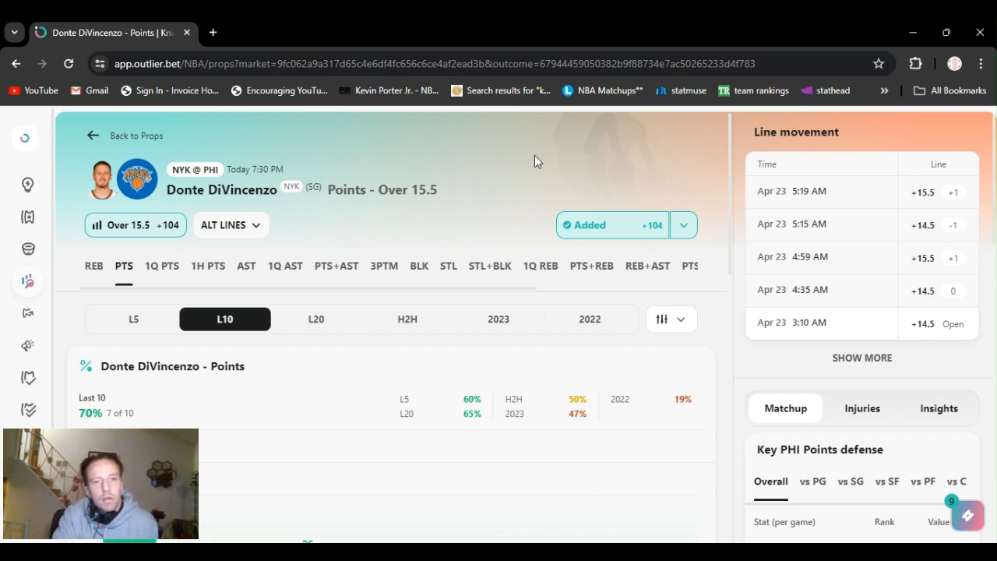
{"action": "mouse_move", "coordinate": [755, 136]}
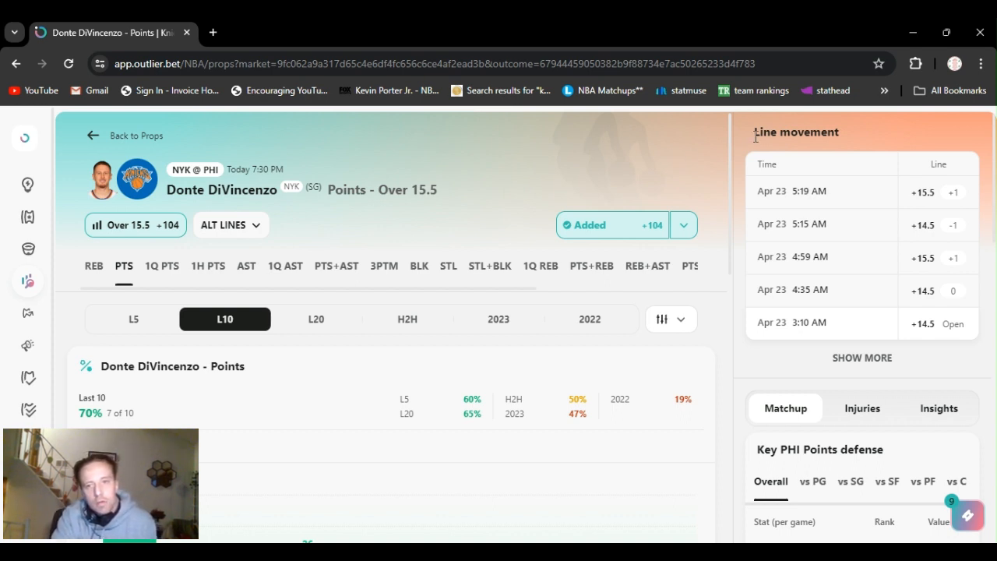
{"action": "mouse_move", "coordinate": [674, 208]}
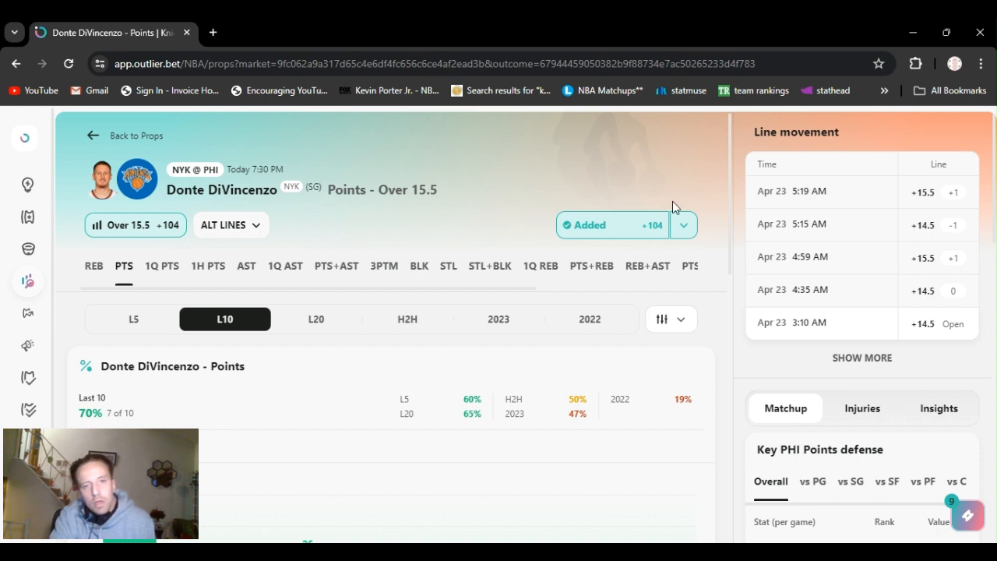
{"action": "mouse_move", "coordinate": [688, 171]}
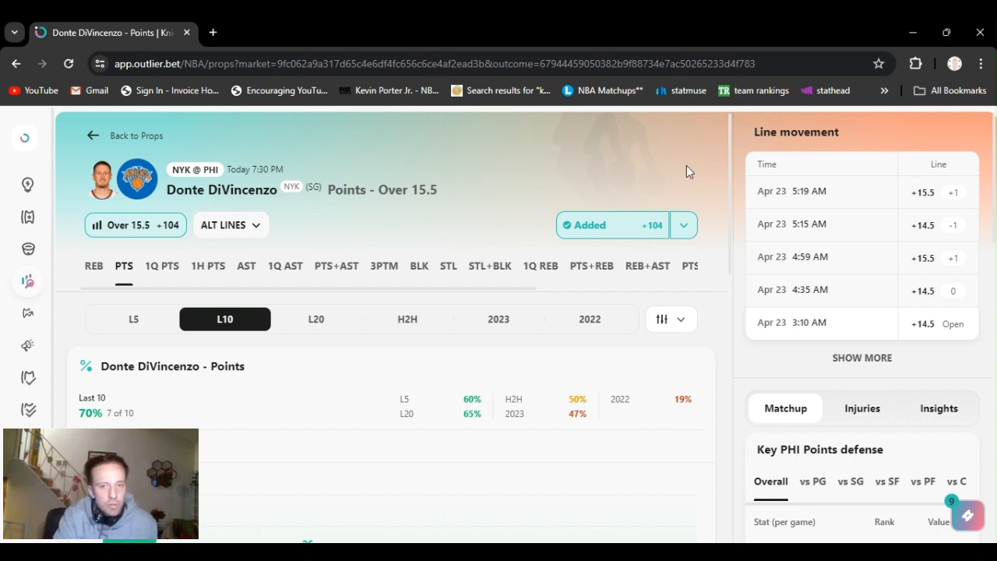